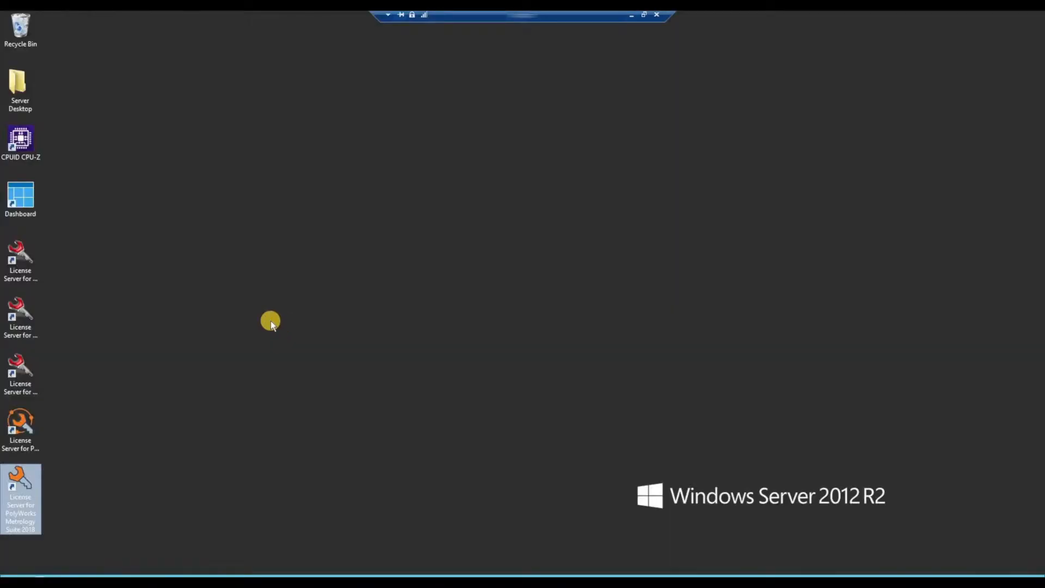
pyautogui.moveTo(208, 295)
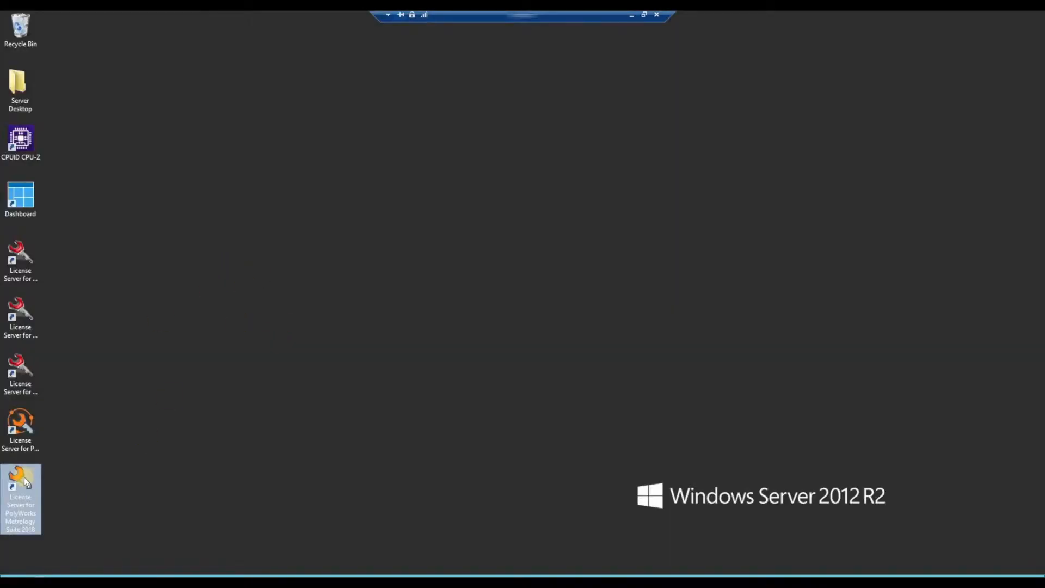
# Step: Launch the License Server for PolyWorks Metrology Suite 2018 from the desktop shortcut
pyautogui.doubleClick(21, 499)
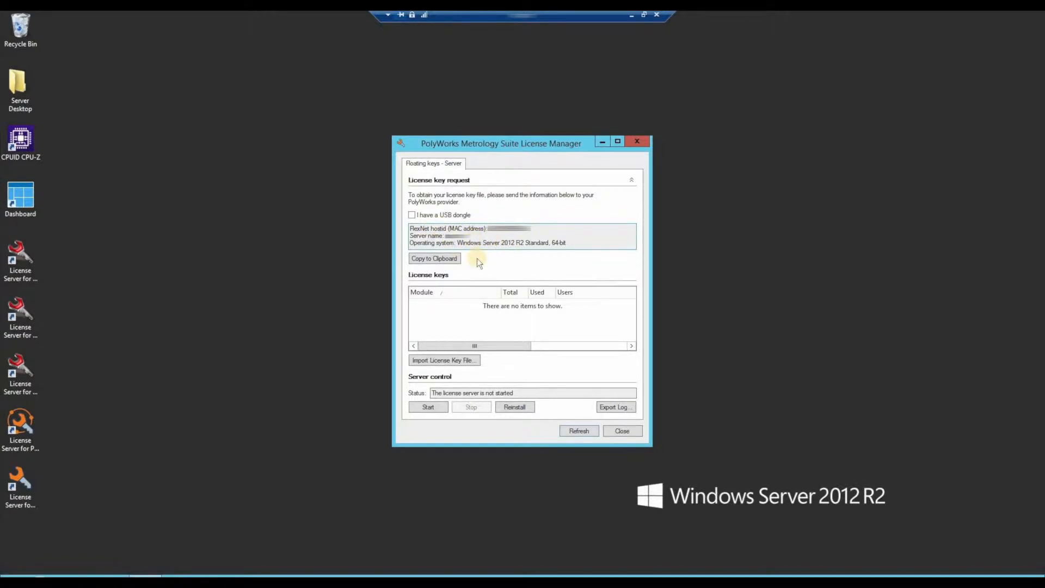
pyautogui.click(434, 258)
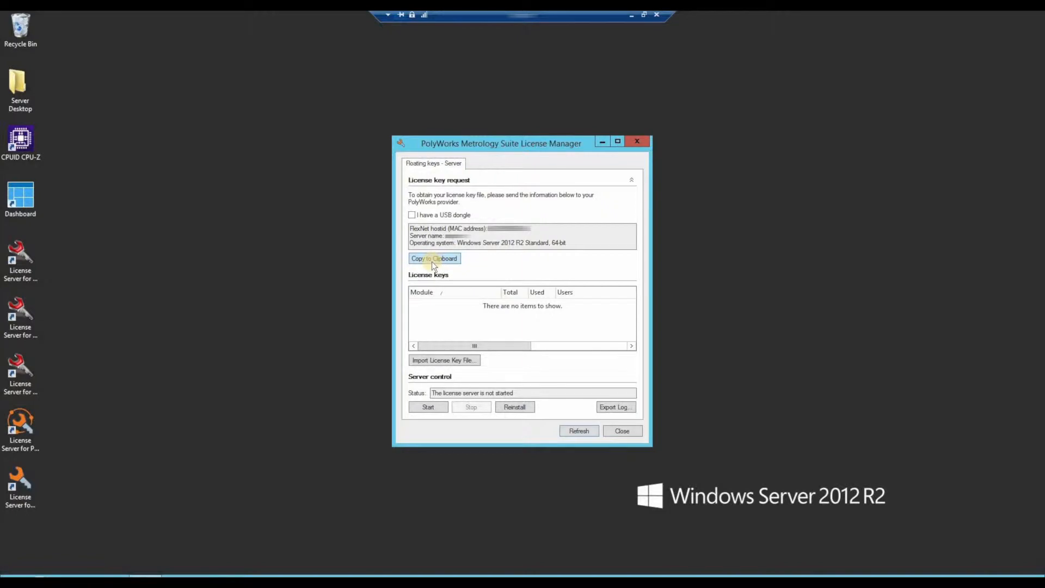
pyautogui.moveTo(425, 214)
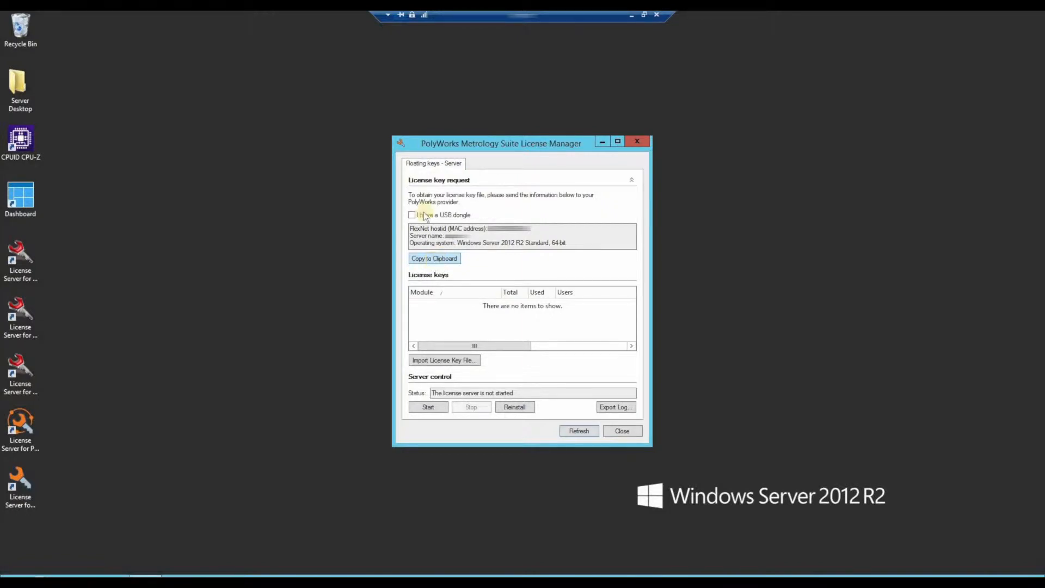
pyautogui.moveTo(464, 259)
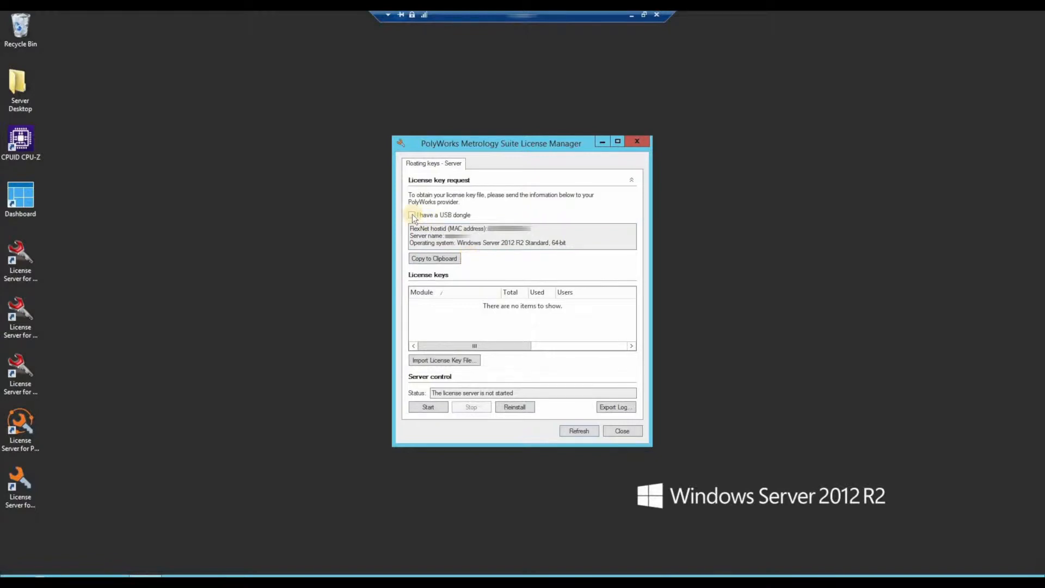
pyautogui.click(412, 214)
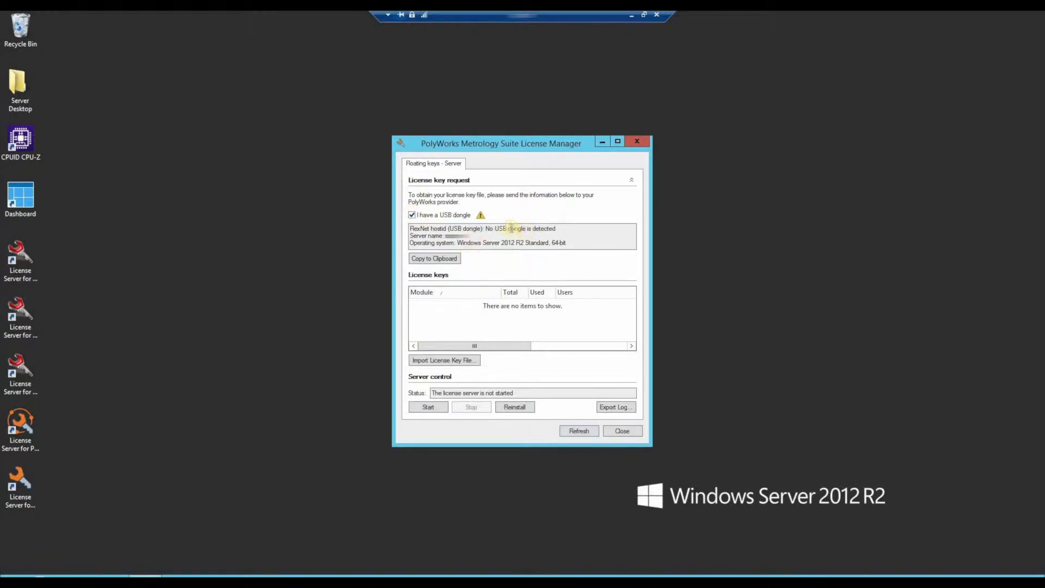
pyautogui.click(434, 258)
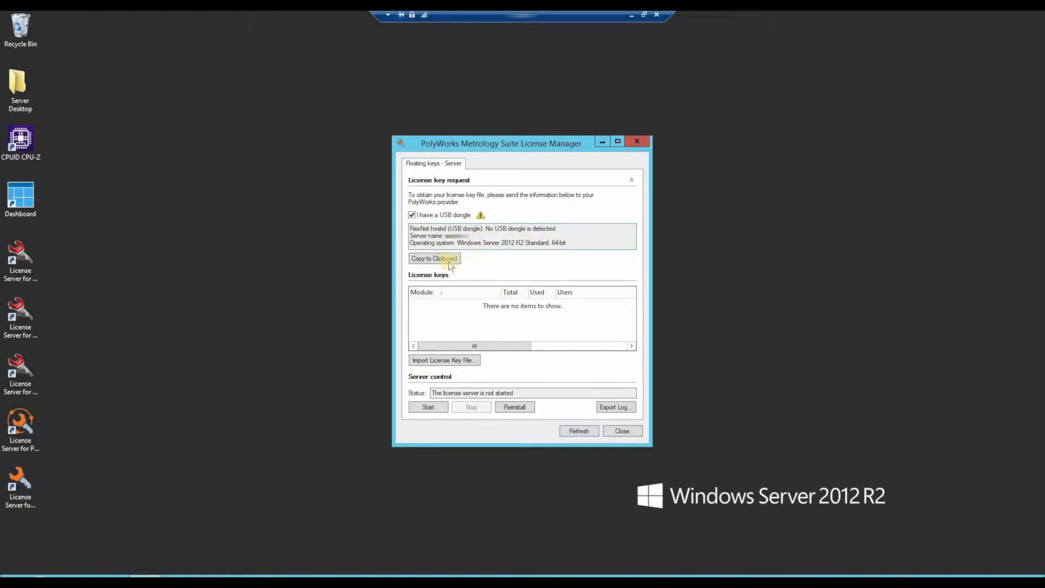
pyautogui.click(412, 214)
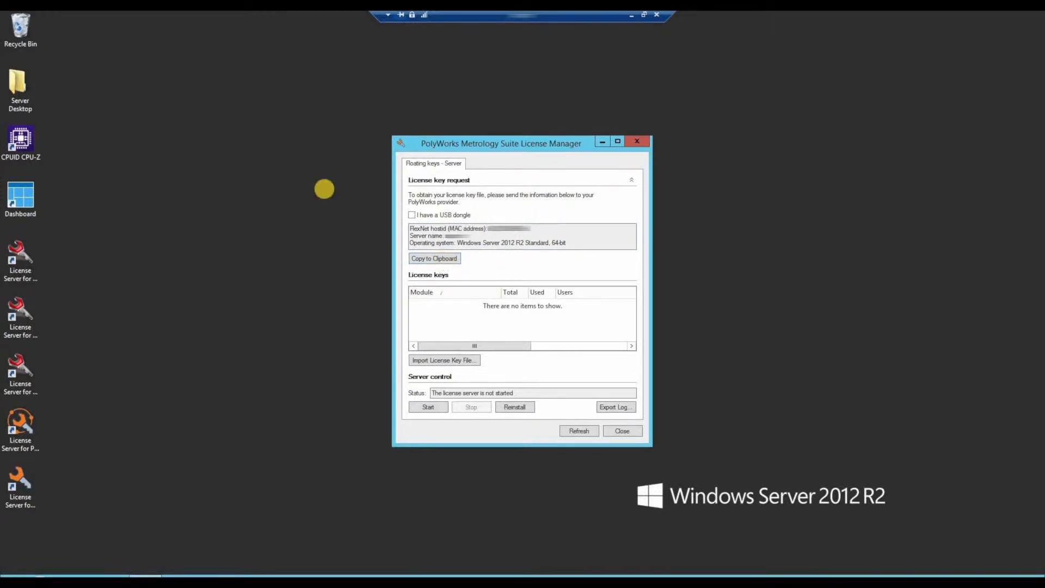
pyautogui.moveTo(326, 192)
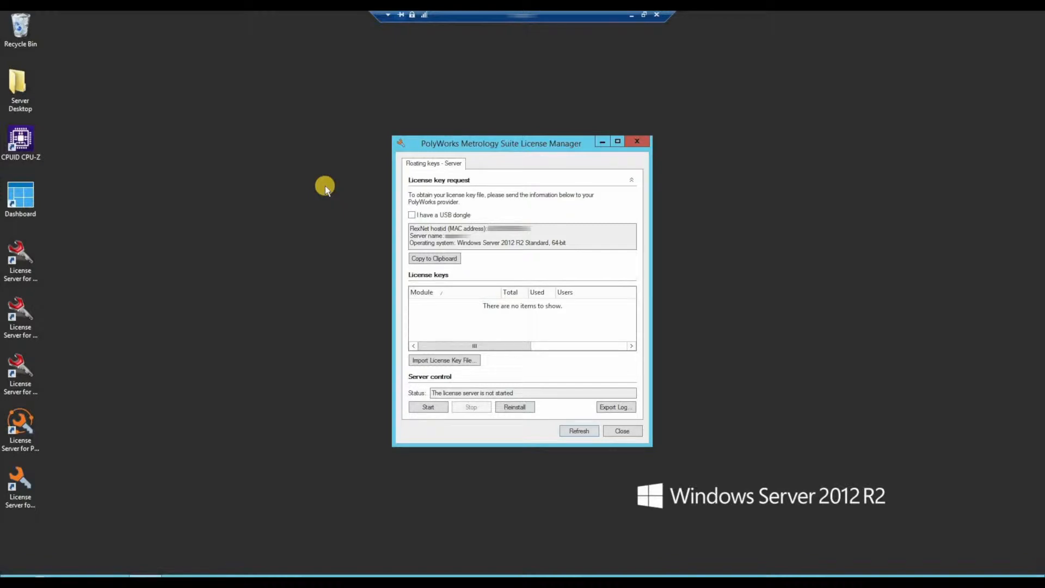
pyautogui.moveTo(380, 242)
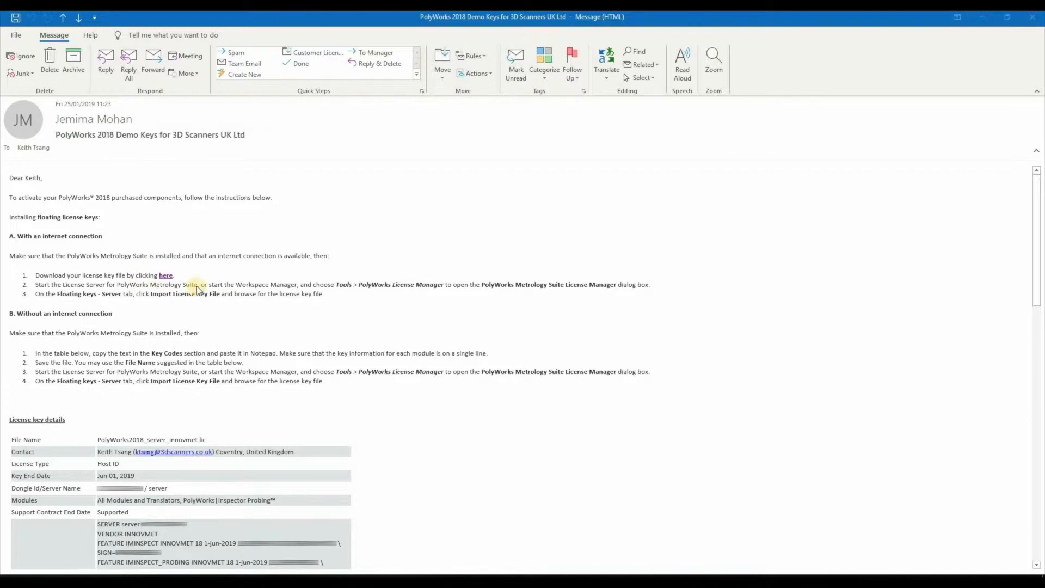
pyautogui.moveTo(193, 322)
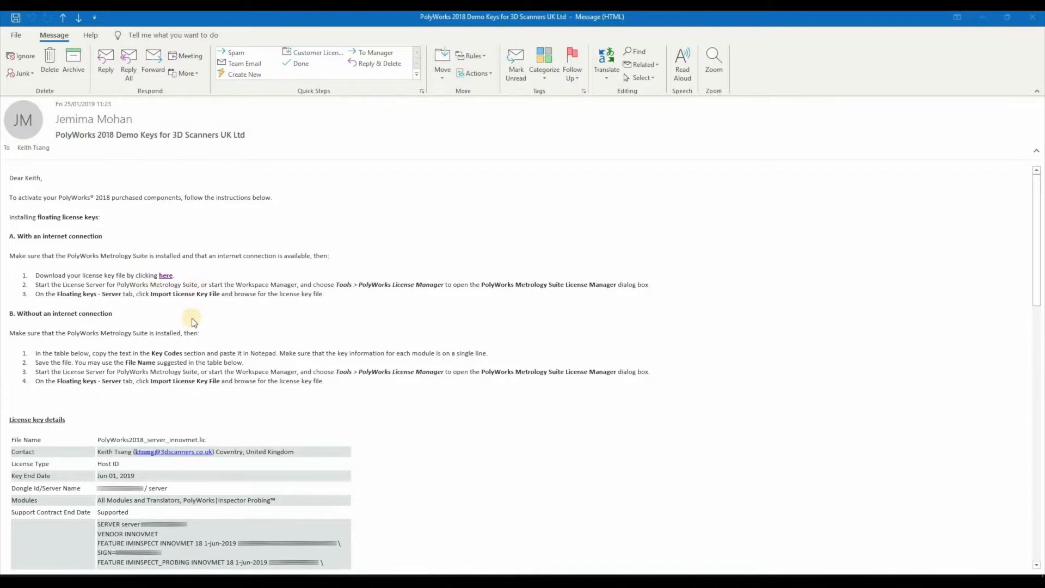
# Step: Review the email's Key Codes table and download the linked license key file
pyautogui.scroll(-3)
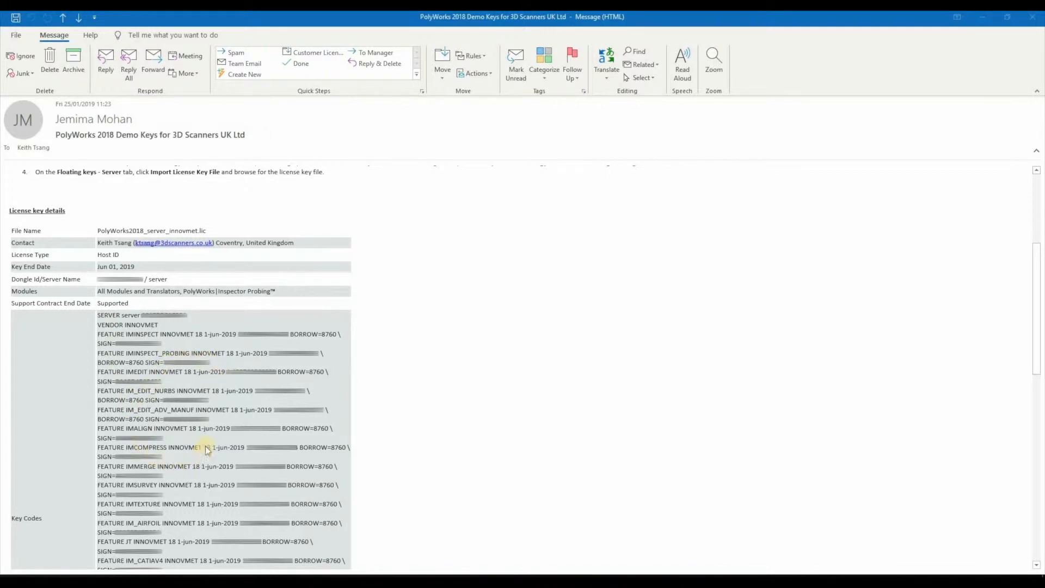
pyautogui.moveTo(209, 441)
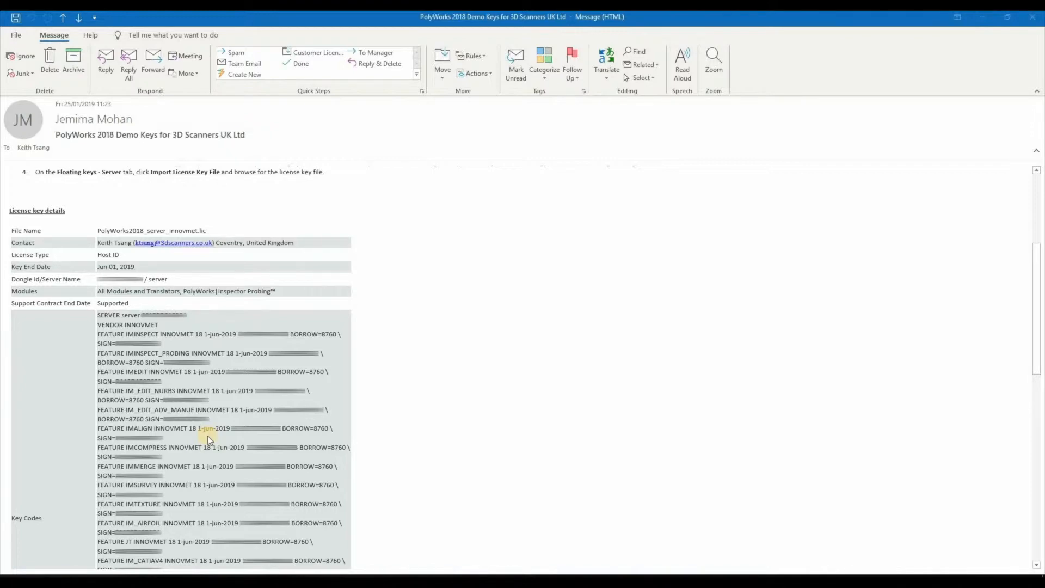
pyautogui.scroll(3)
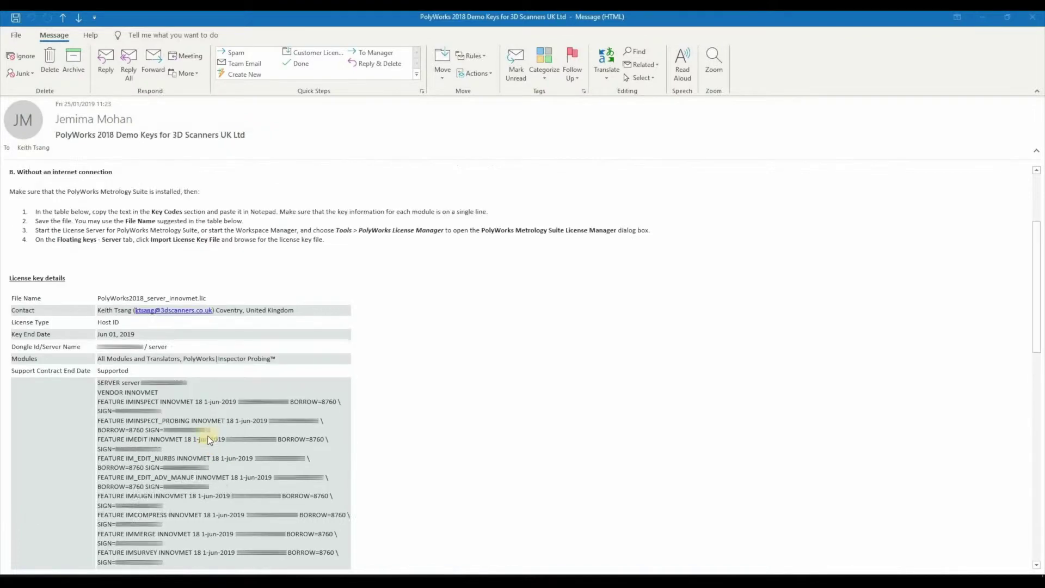
pyautogui.scroll(3)
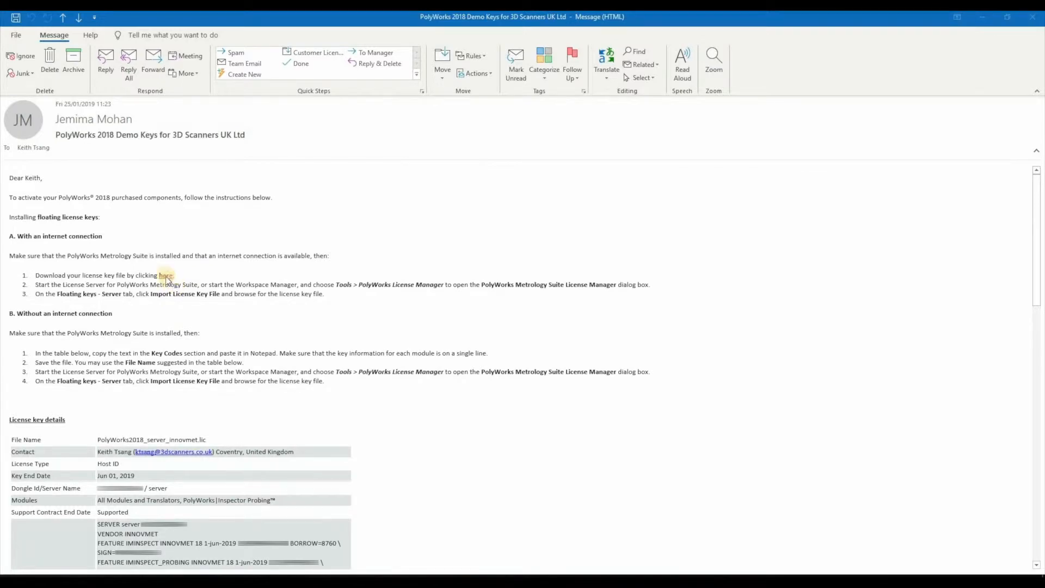
pyautogui.click(165, 274)
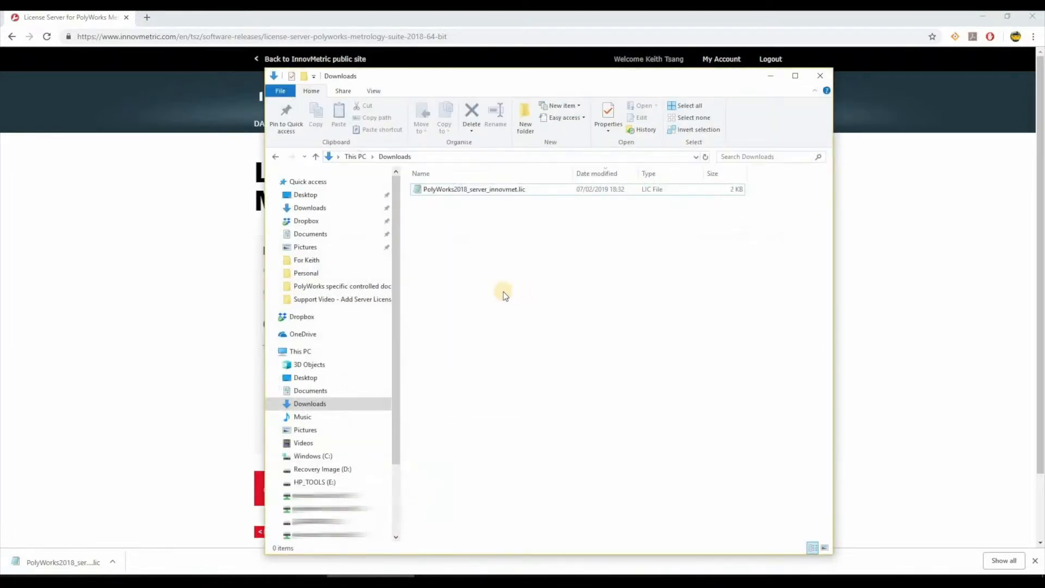
# Step: Select PolyWorks2018_server_innovmet.lic in the Downloads folder
pyautogui.click(474, 190)
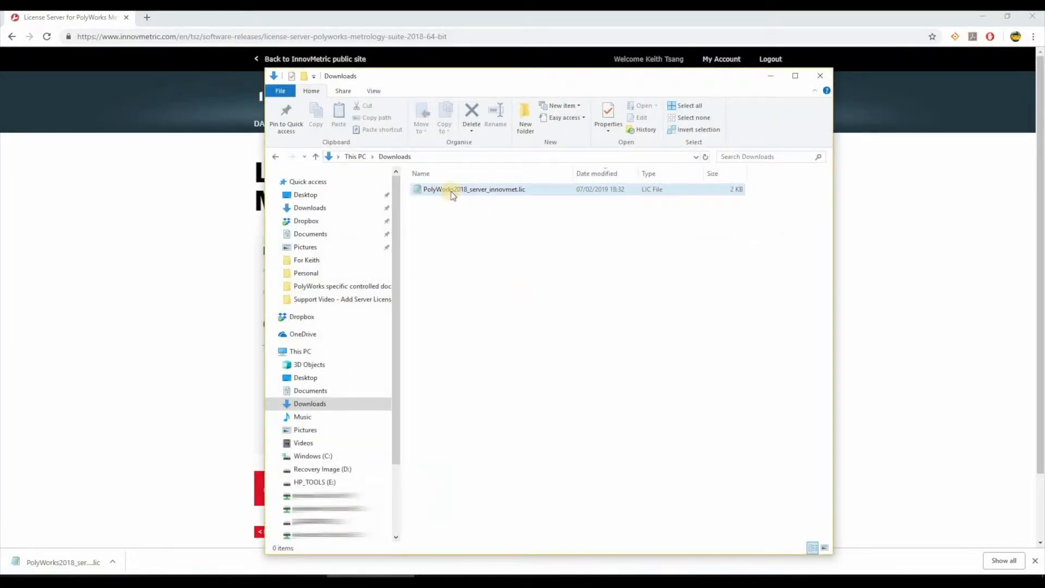
pyautogui.moveTo(474, 189)
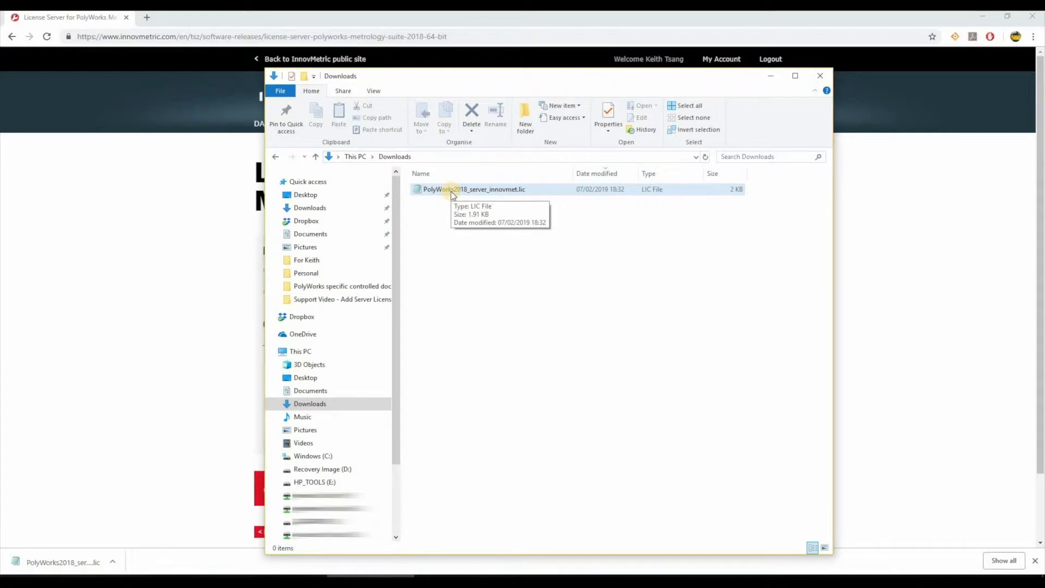
pyautogui.click(473, 189)
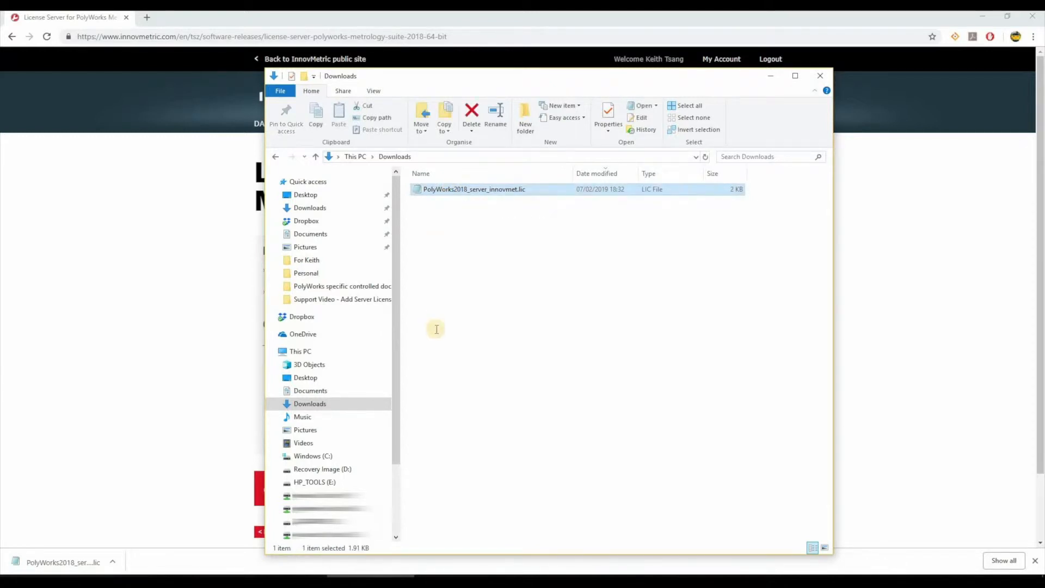
# Step: View the PolyWorks2018_server_innovmet.lic FEATURE lines in Notepad, then close Notepad
pyautogui.doubleClick(474, 189)
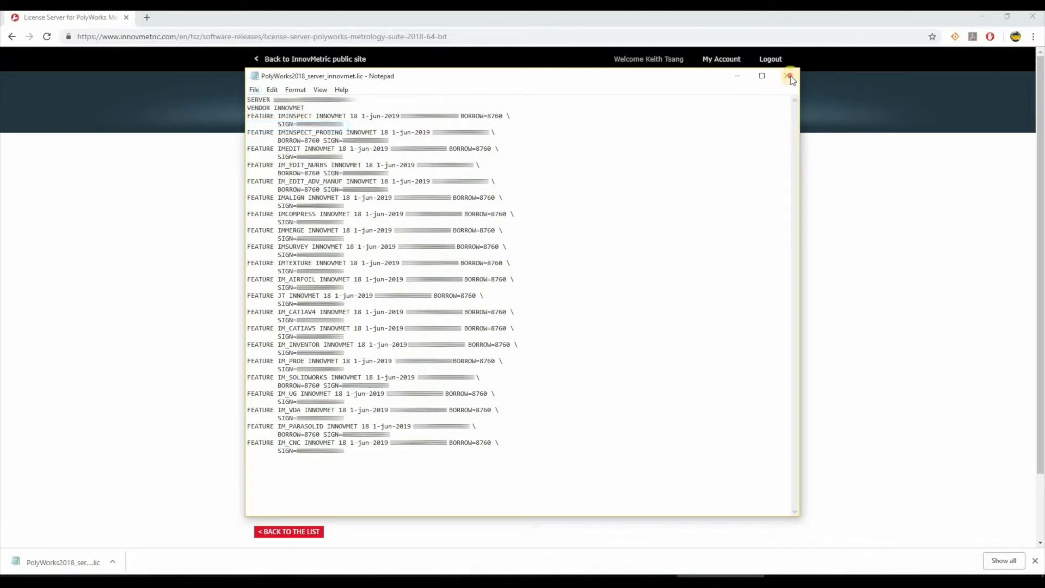
pyautogui.click(790, 75)
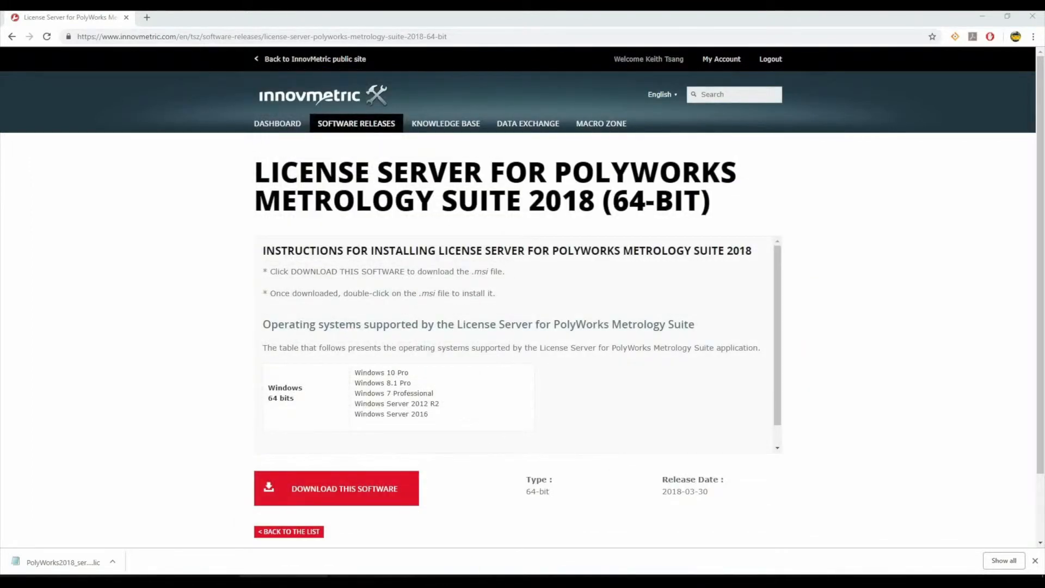
# Step: Place the license file on the desktop beside the License Manager's empty Floating keys - Server tab
pyautogui.rightClick(474, 189)
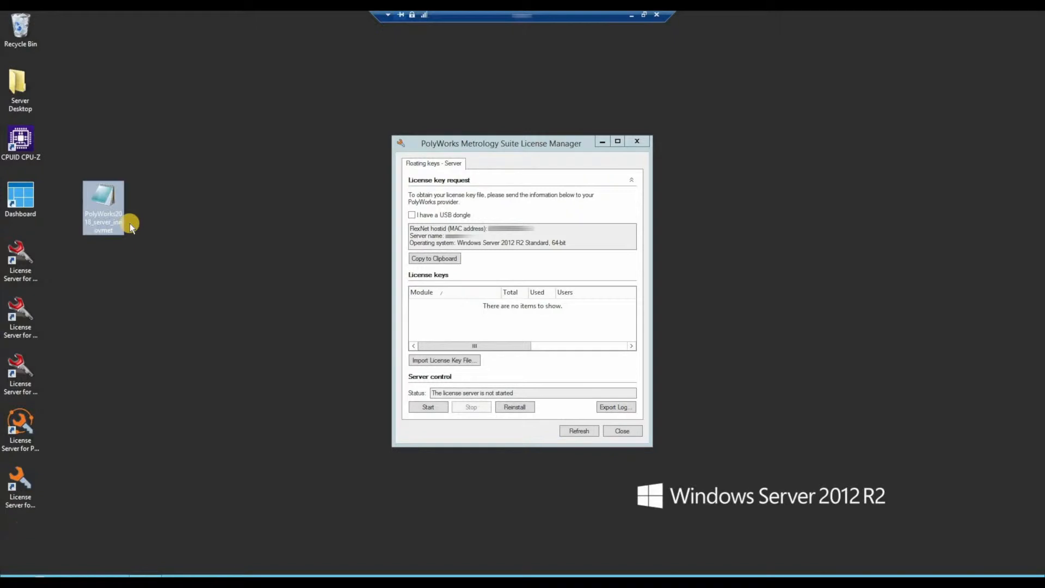
pyautogui.moveTo(572, 195)
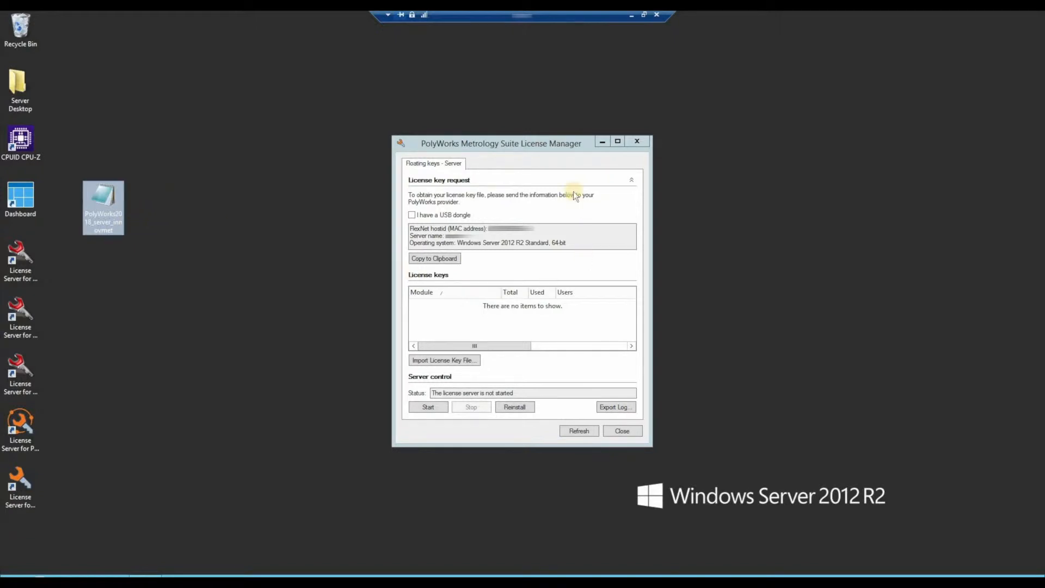
pyautogui.moveTo(495, 267)
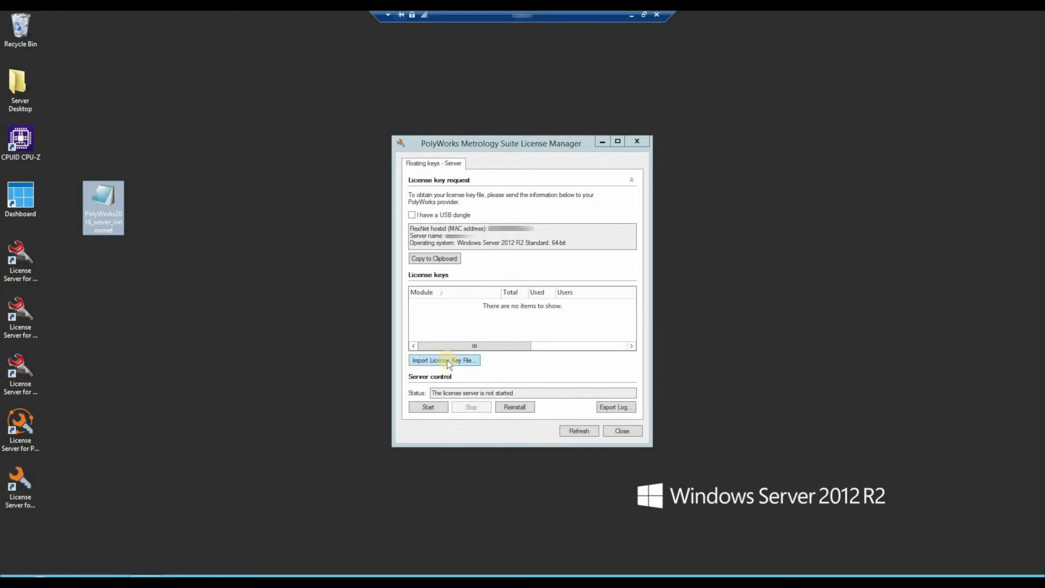
# Step: Import PolyWorks2018_server_innovmet.lic from the Desktop as the server license key file
pyautogui.click(444, 360)
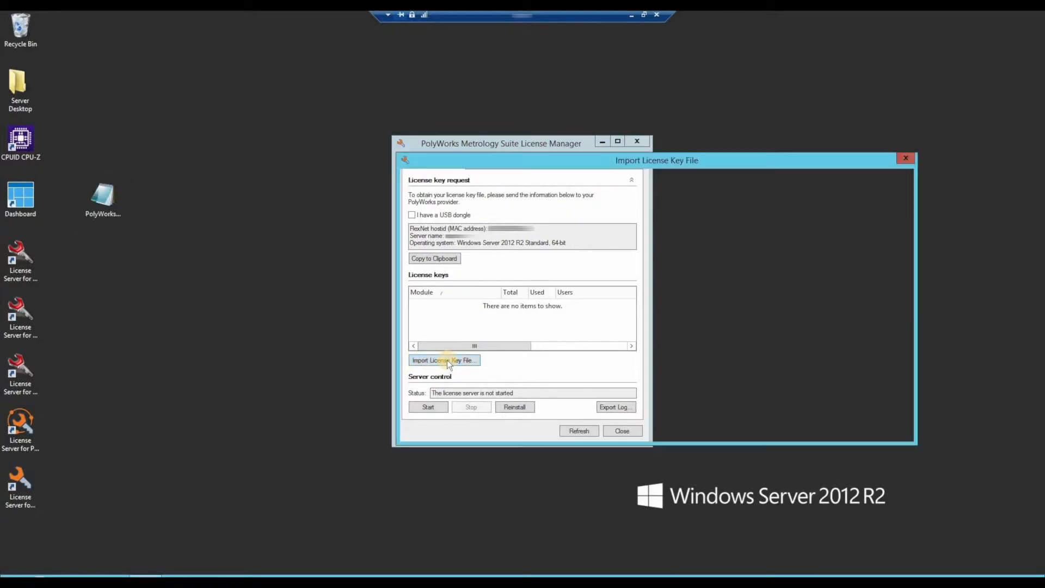
pyautogui.click(444, 360)
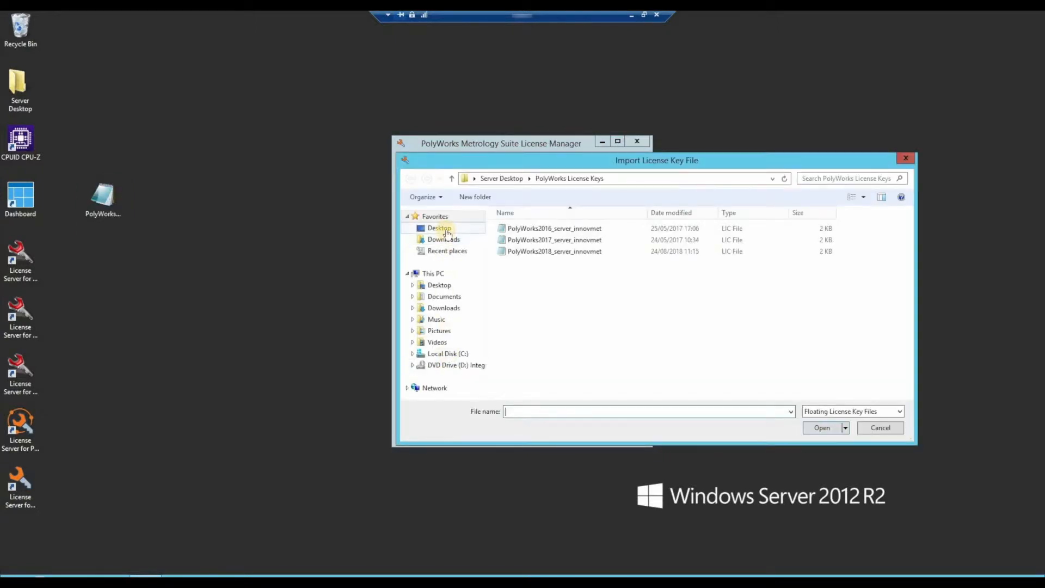
pyautogui.click(439, 228)
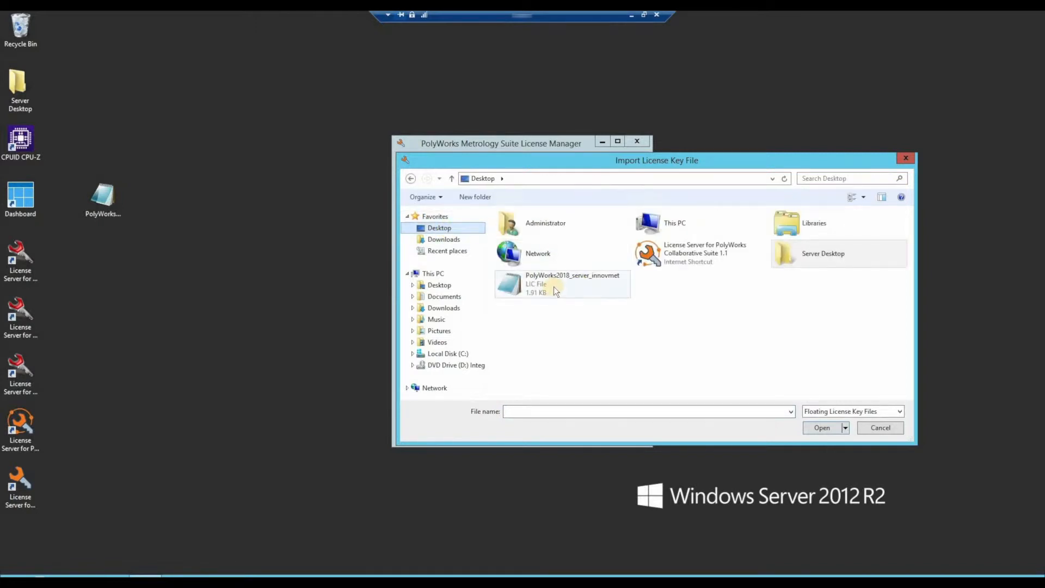
pyautogui.click(562, 283)
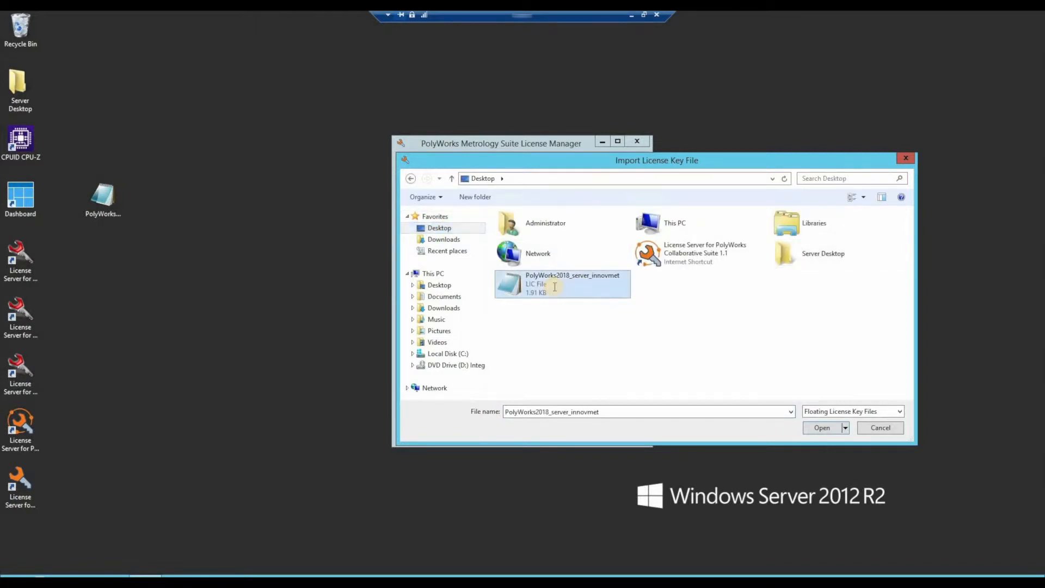
pyautogui.click(822, 427)
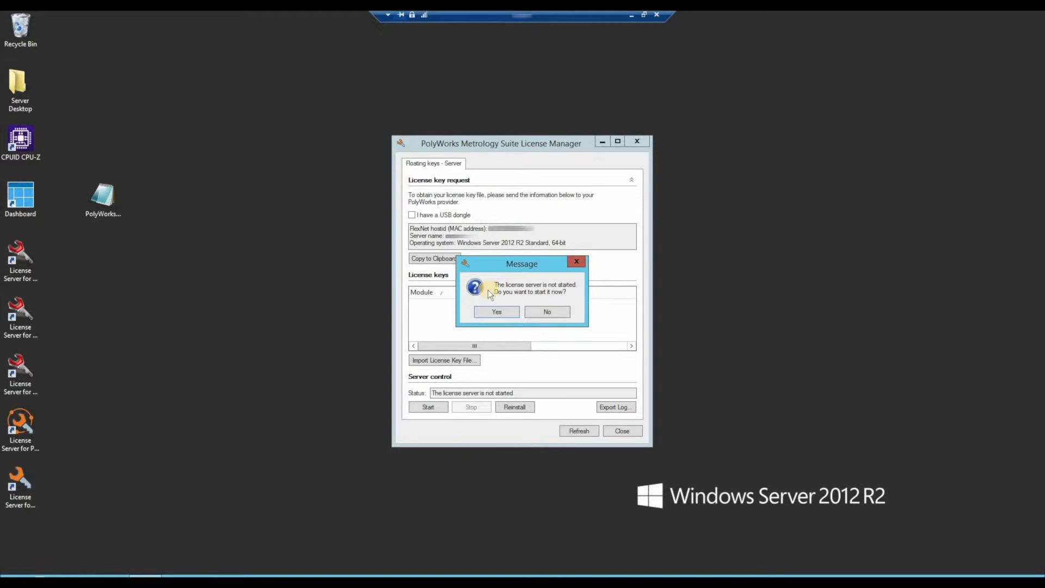
# Step: Confirm starting the license server and load modules like Airfoil Gauge and CNC CMM Measurement
pyautogui.click(496, 311)
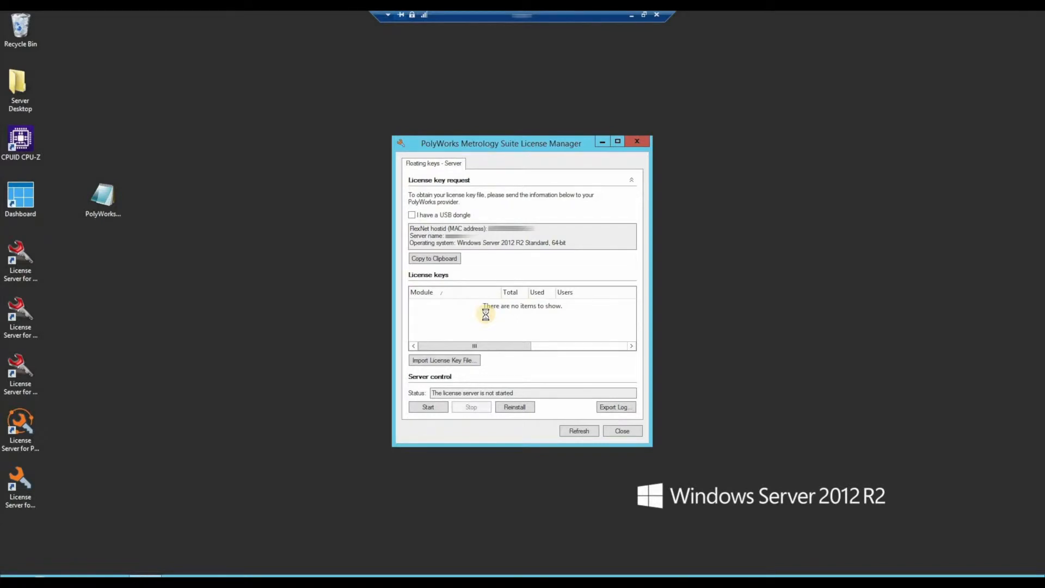
pyautogui.click(428, 406)
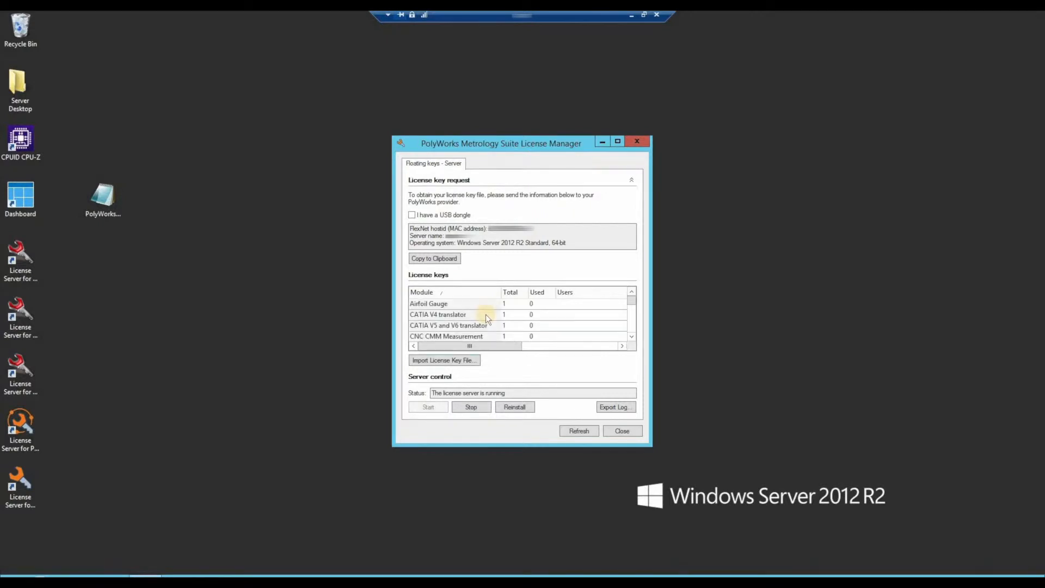
pyautogui.moveTo(556, 337)
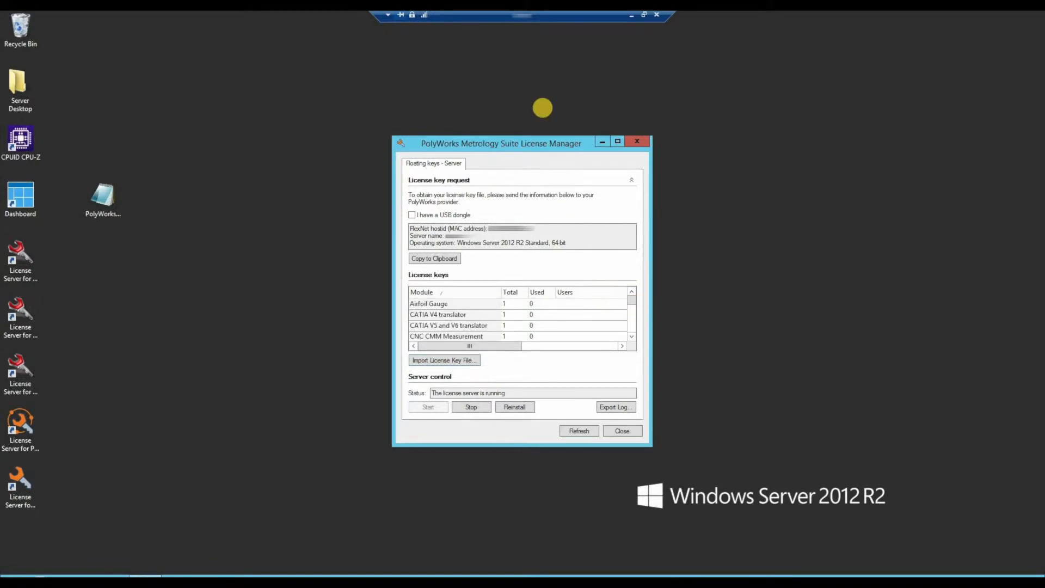
pyautogui.moveTo(543, 111)
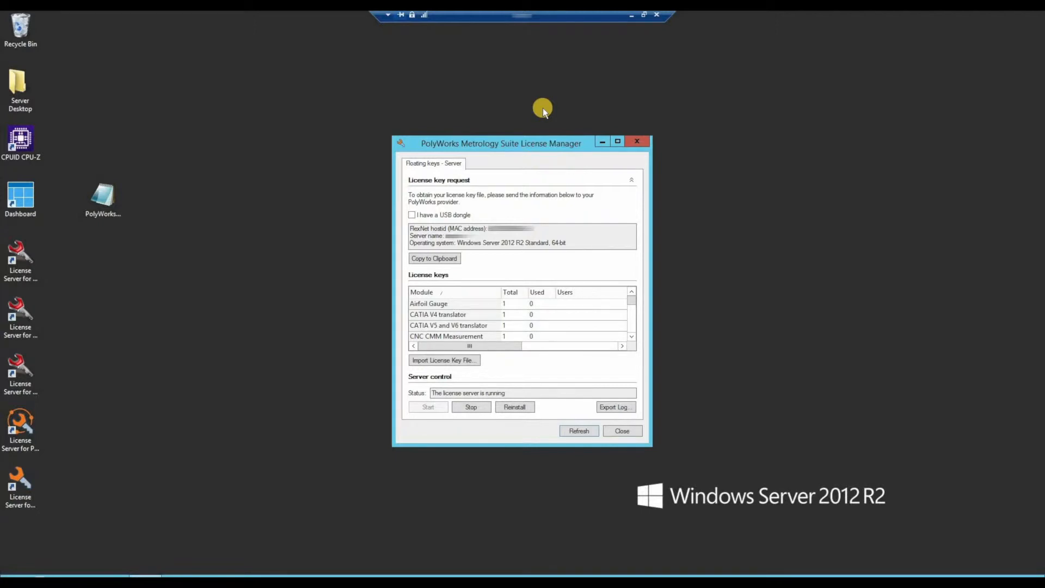
pyautogui.moveTo(627, 30)
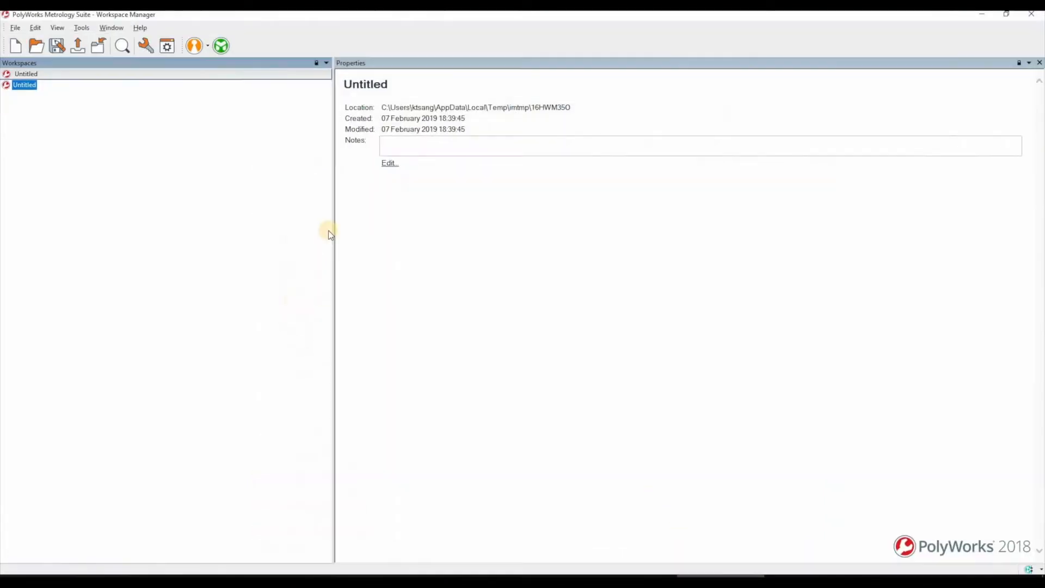
pyautogui.moveTo(146, 53)
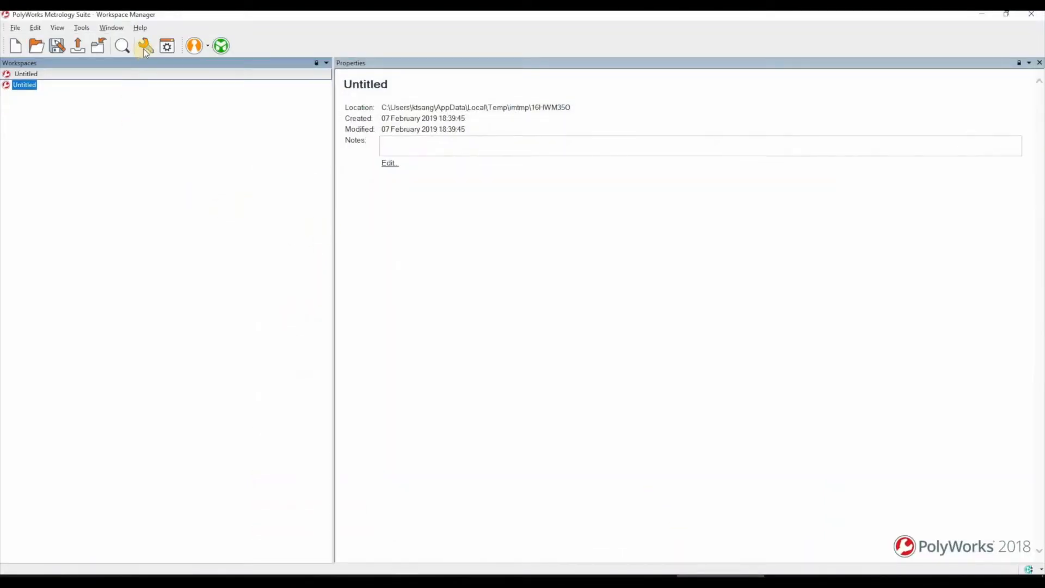
pyautogui.moveTo(146, 45)
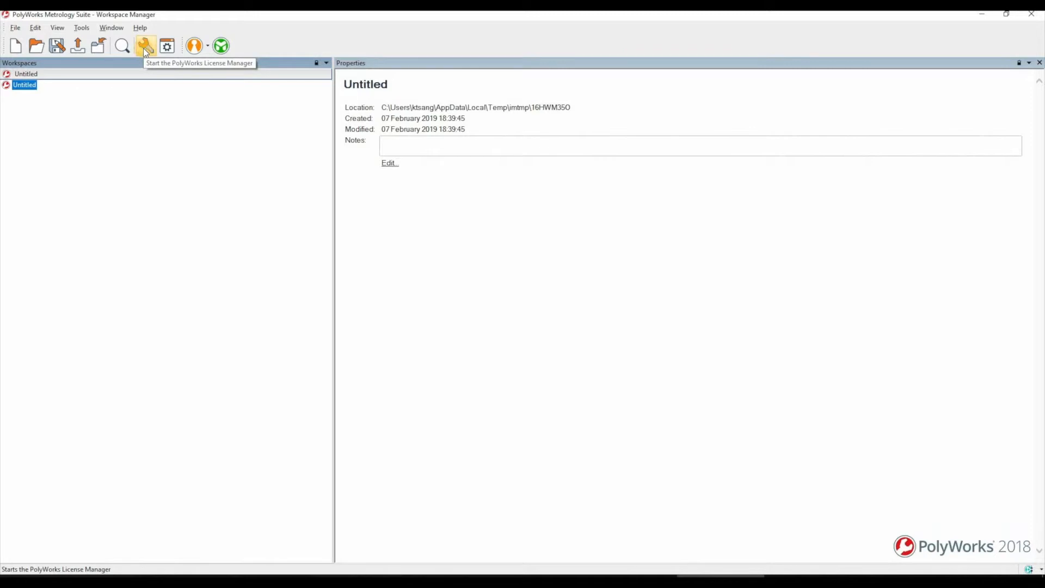
# Step: Start the PolyWorks License Manager from the Workspace Manager toolbar
pyautogui.click(145, 45)
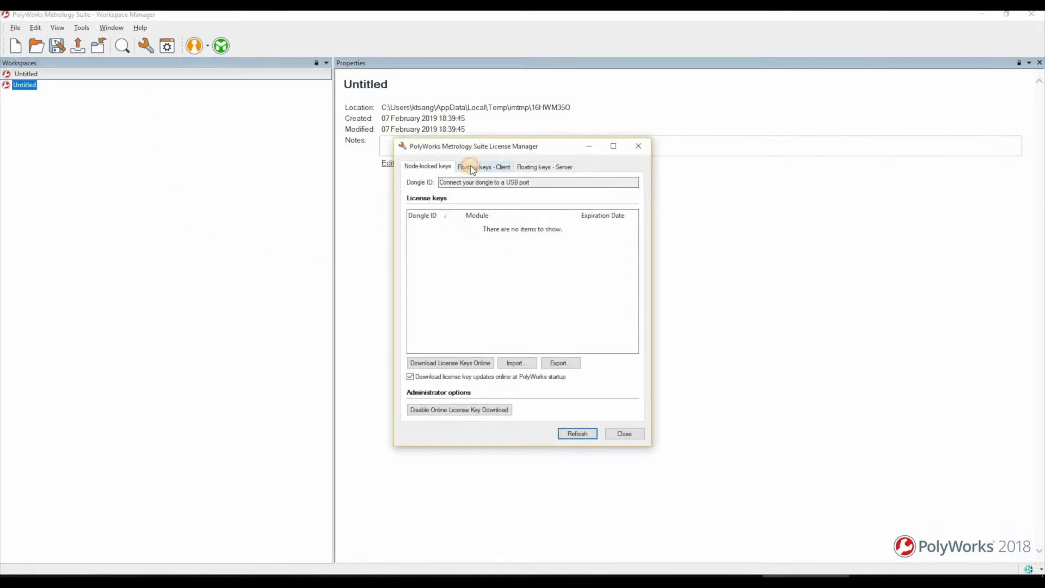
# Step: Enter the server name on the Floating keys - Client tab, apply, review modules, and close
pyautogui.click(484, 167)
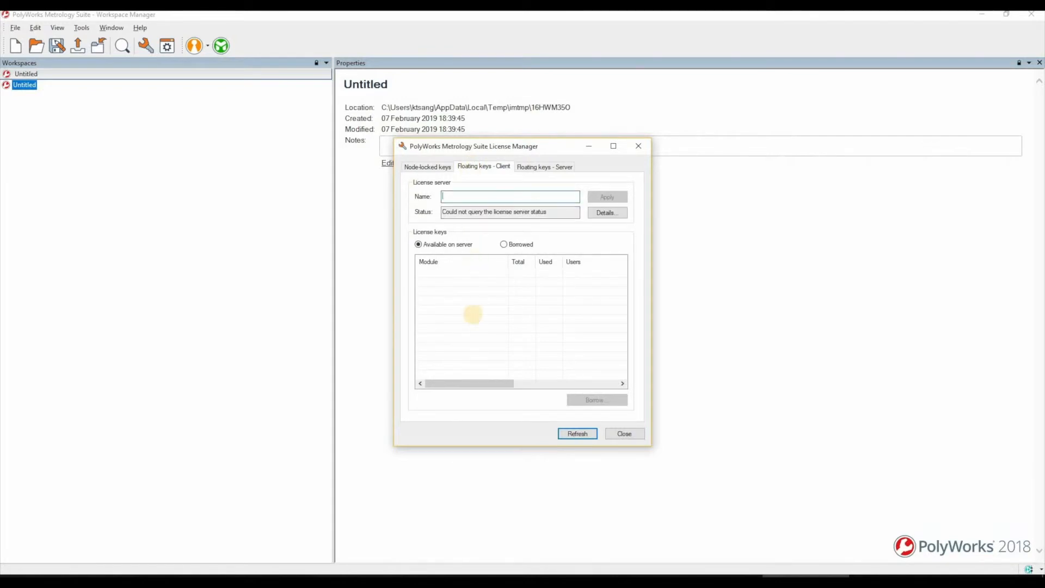
pyautogui.write('@')
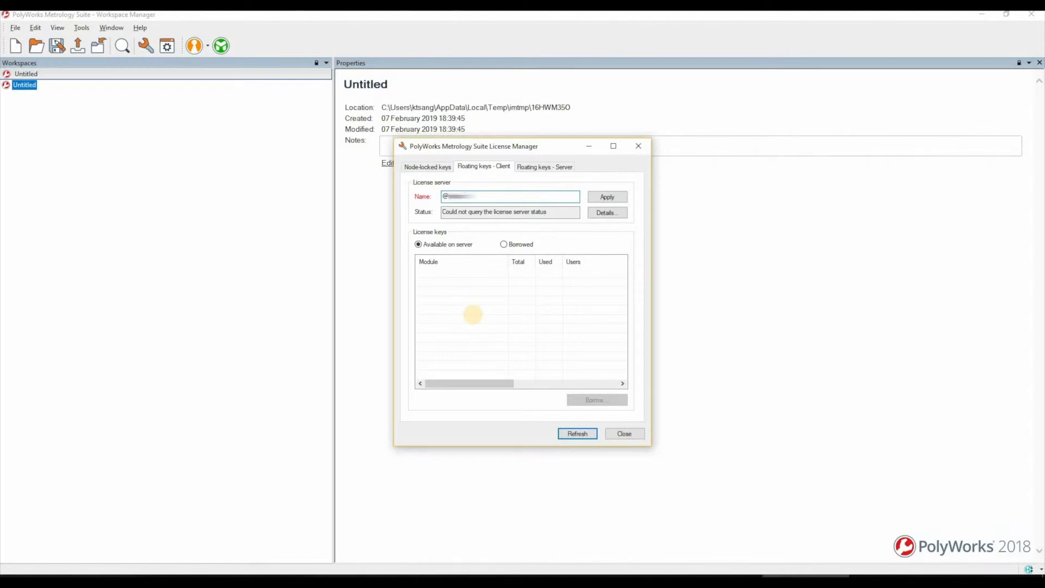
pyautogui.click(606, 196)
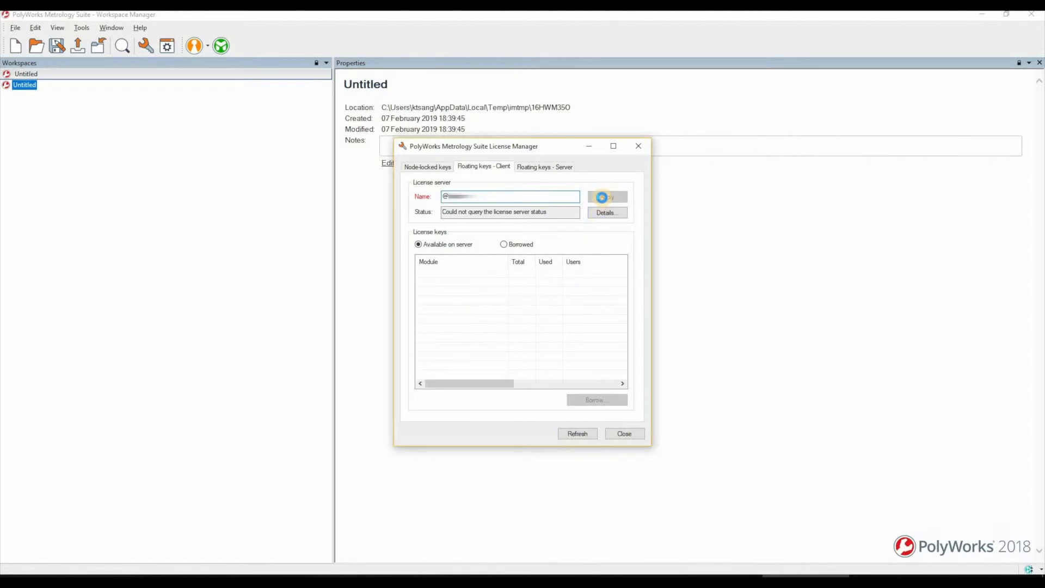
pyautogui.click(606, 196)
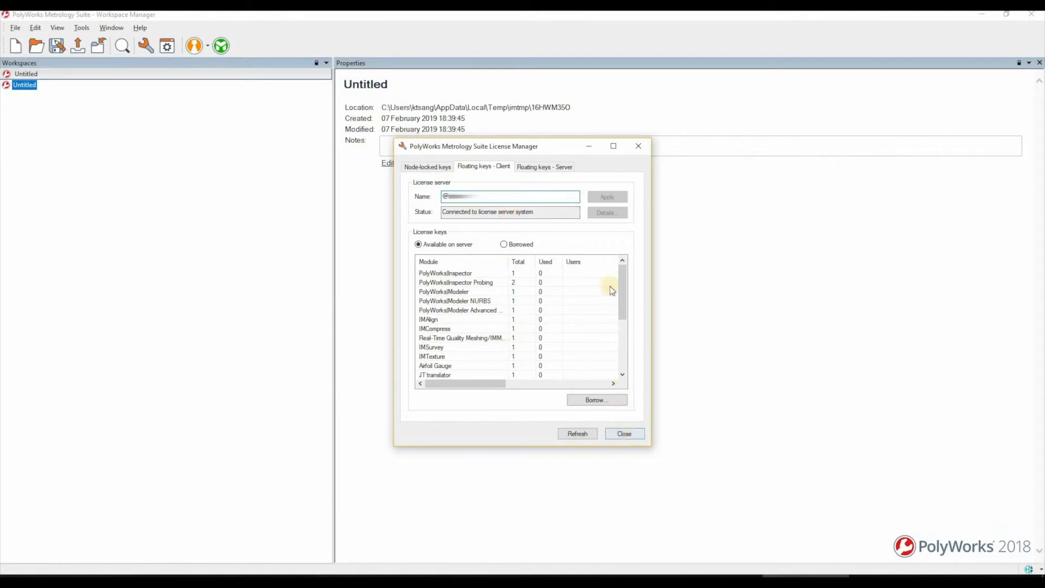
pyautogui.click(624, 433)
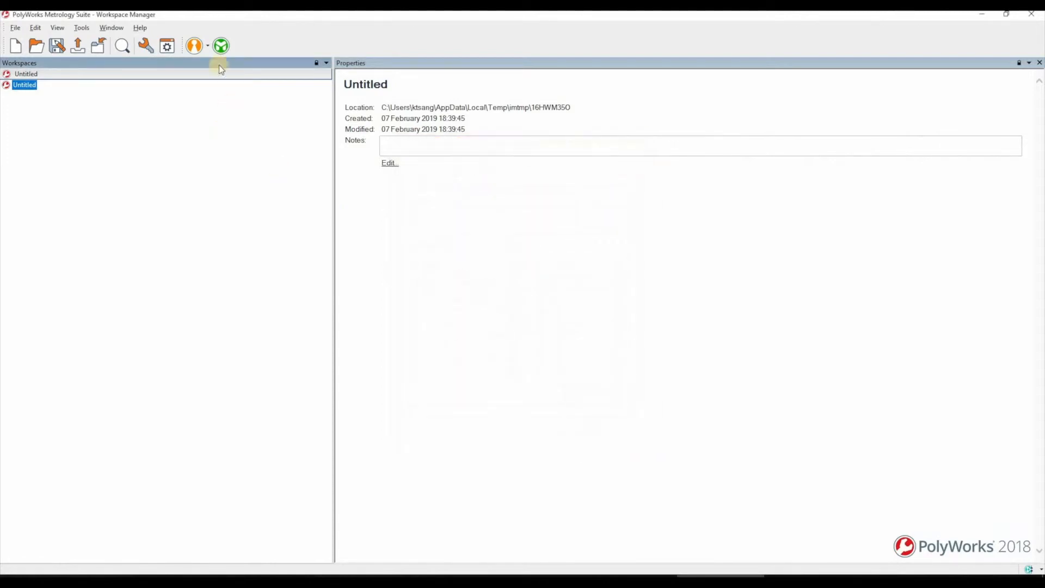
pyautogui.moveTo(180, 73)
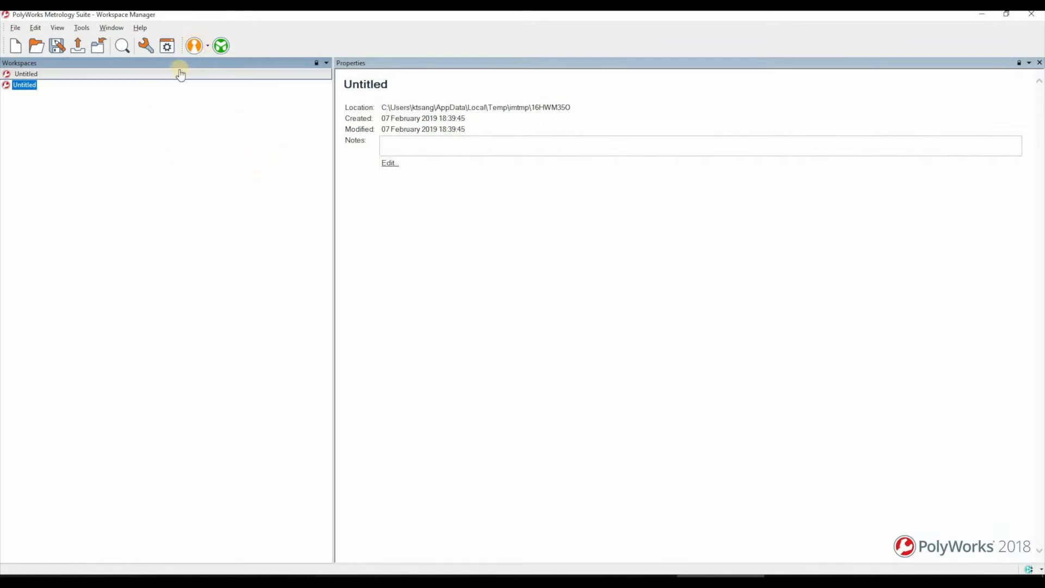
pyautogui.moveTo(193, 45)
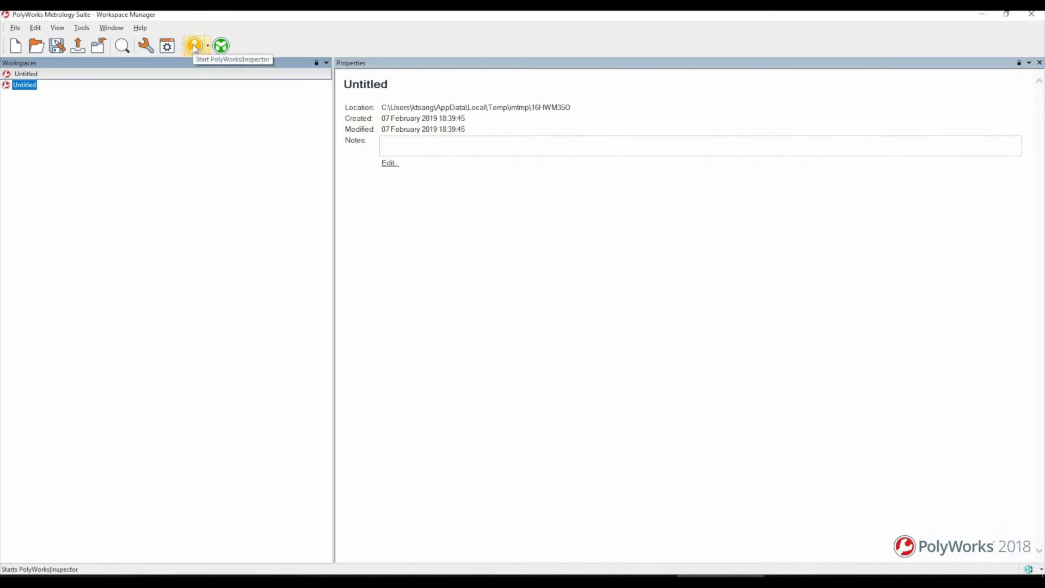
pyautogui.moveTo(221, 45)
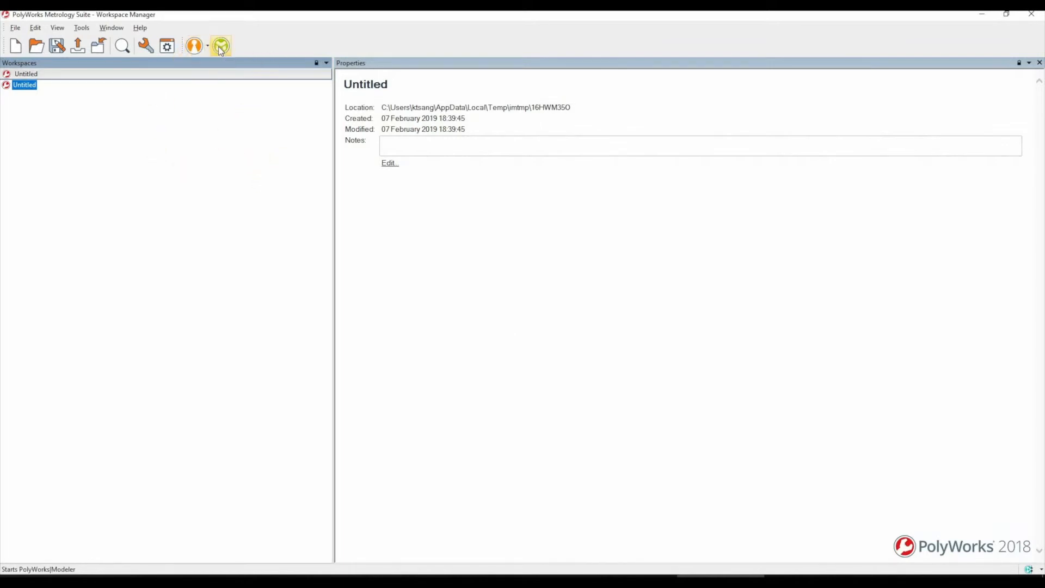
pyautogui.moveTo(221, 45)
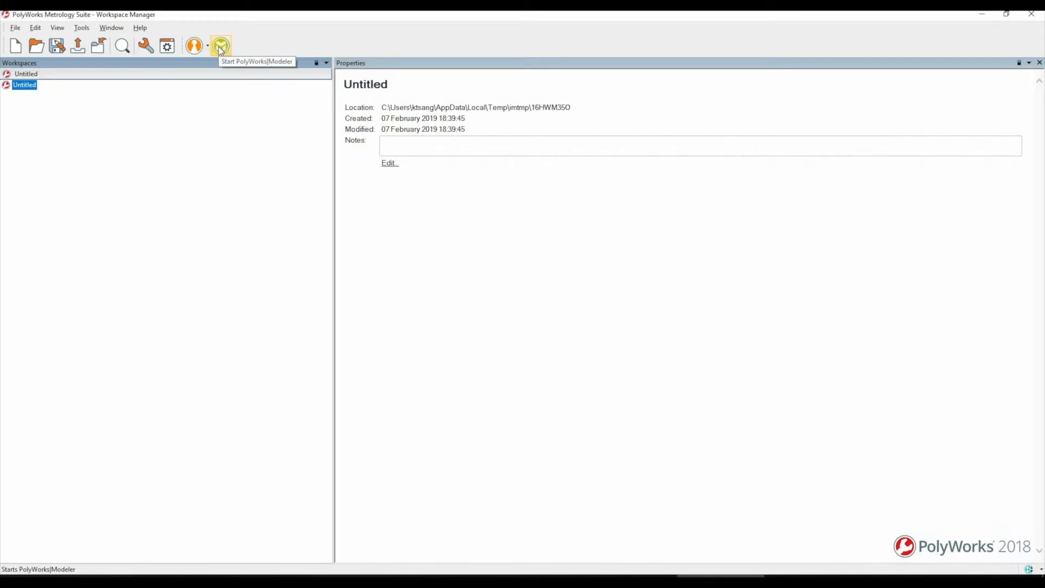
pyautogui.moveTo(221, 45)
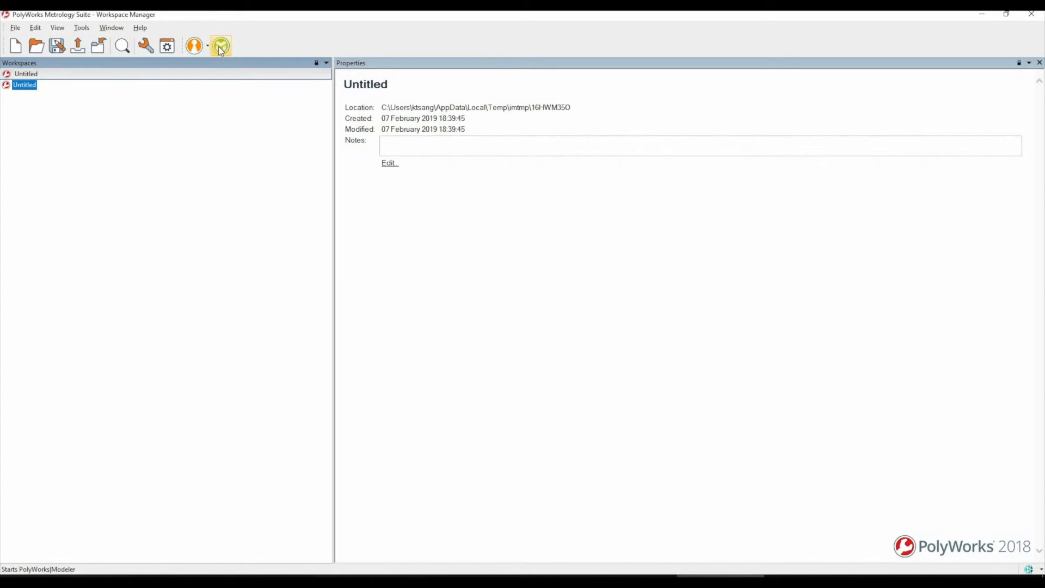
pyautogui.moveTo(993, 499)
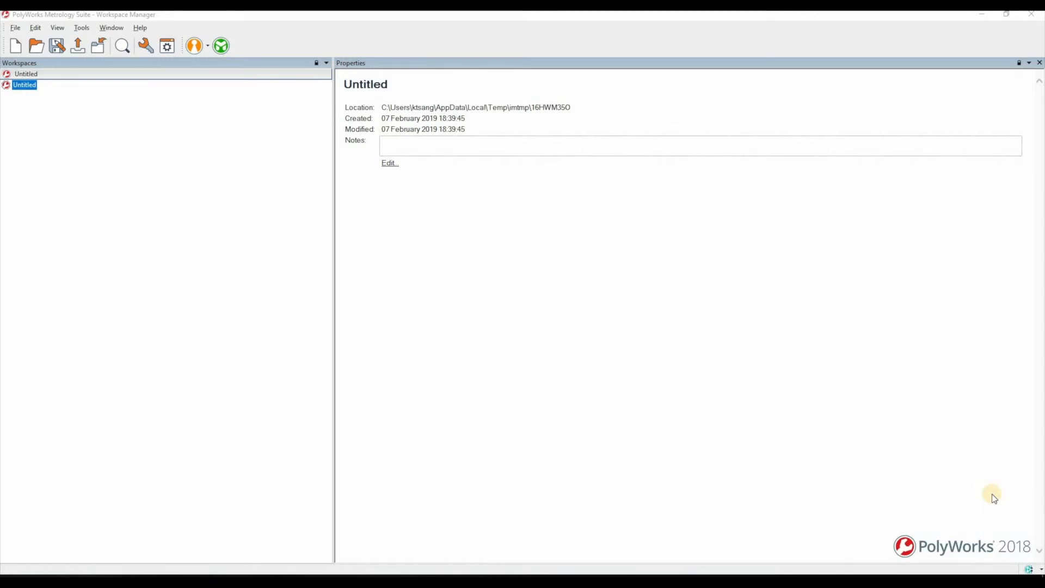
pyautogui.moveTo(724, 402)
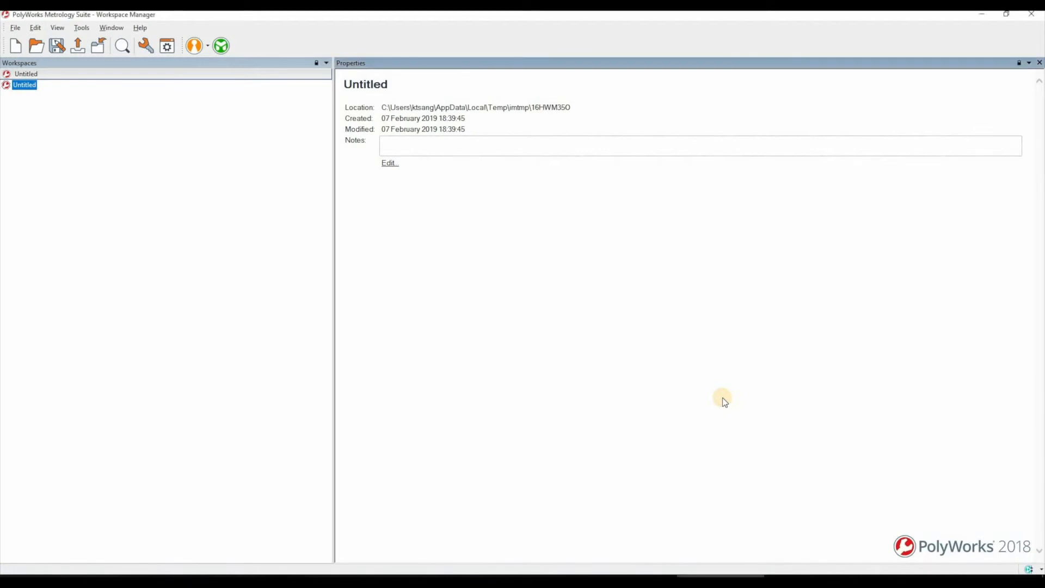
pyautogui.moveTo(150, 118)
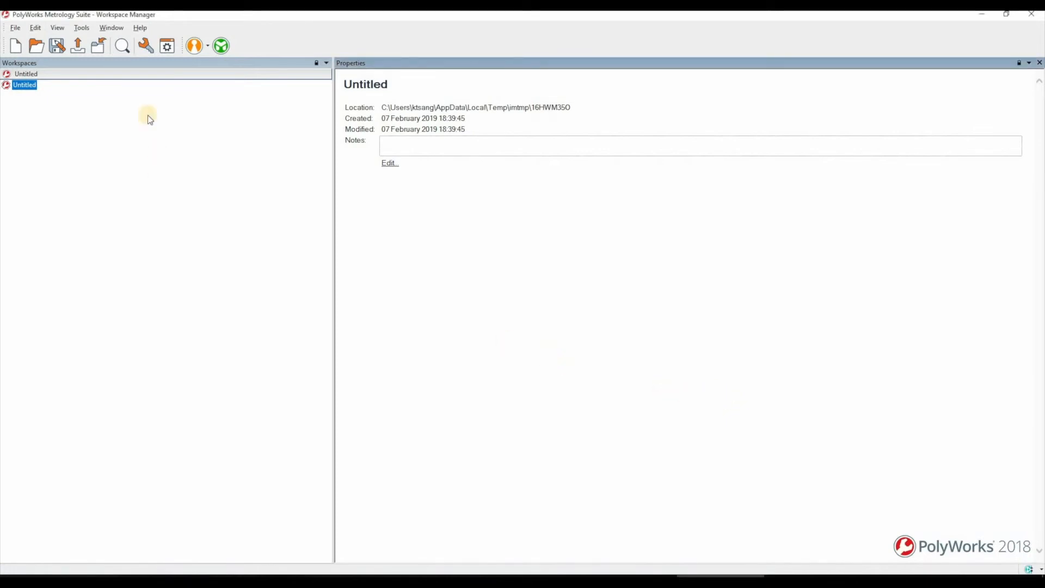
pyautogui.moveTo(146, 46)
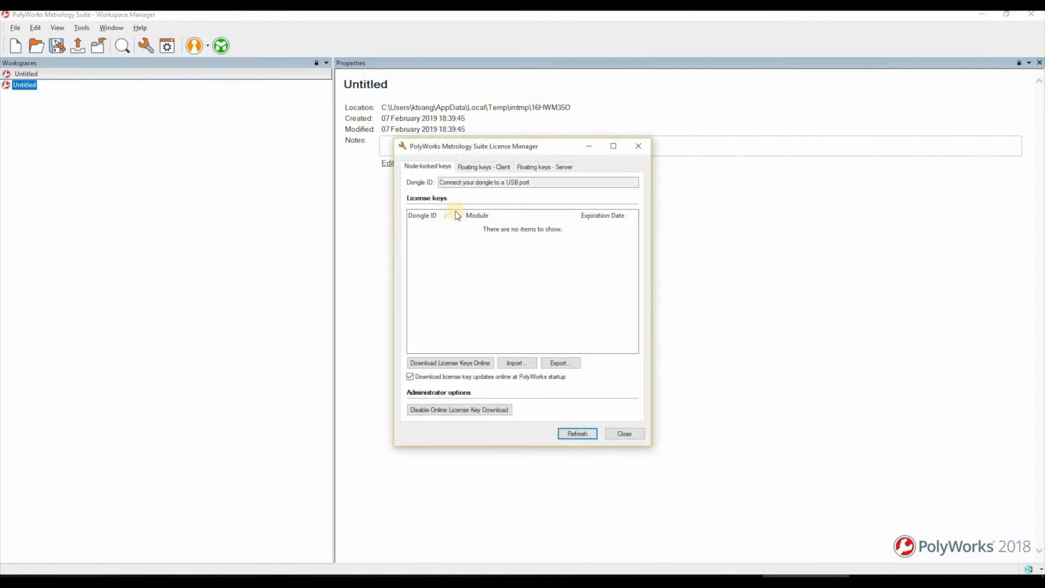
# Step: Select the modules on the Floating keys - Client tab and begin borrowing them
pyautogui.click(484, 167)
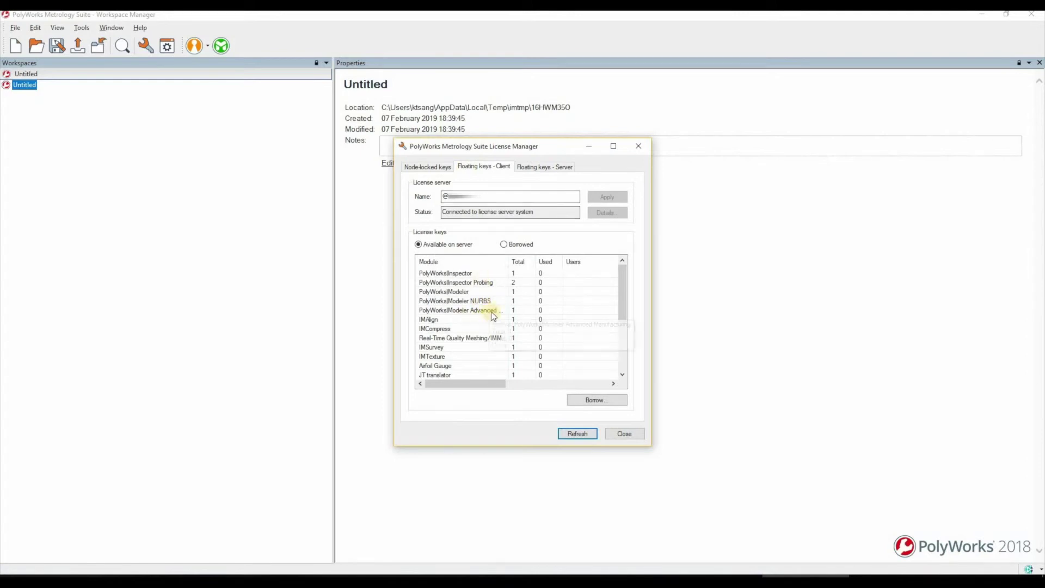
pyautogui.click(446, 273)
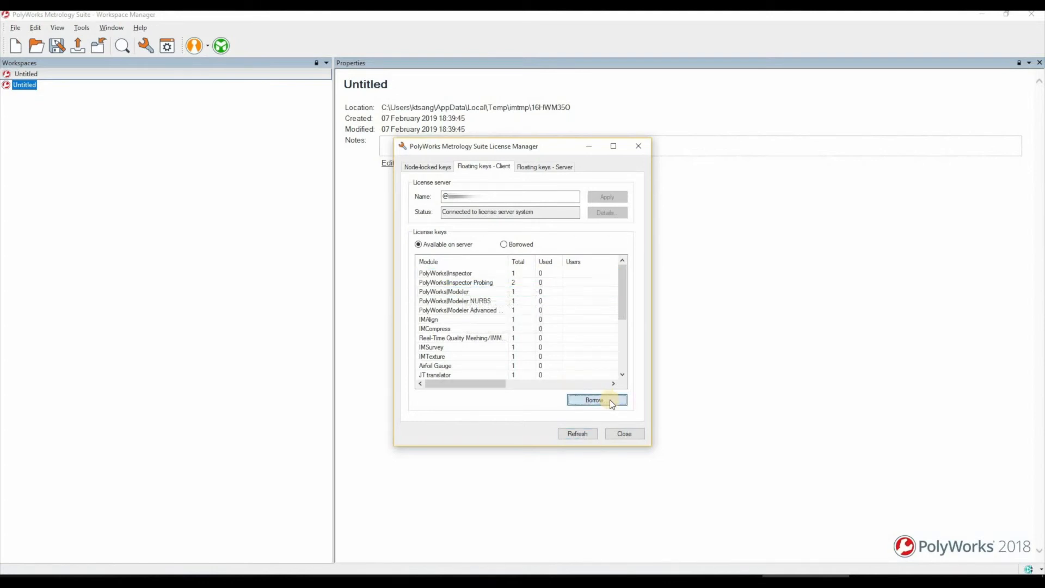
pyautogui.click(597, 400)
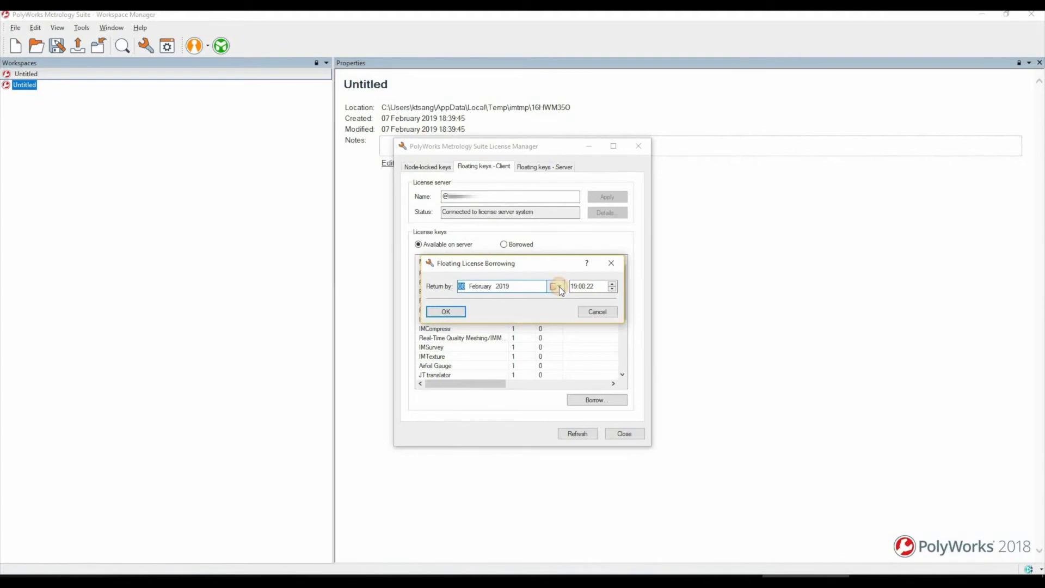
# Step: Pick 14 February 2019 as the return date and confirm borrowing Inspector and Modeler
pyautogui.click(554, 285)
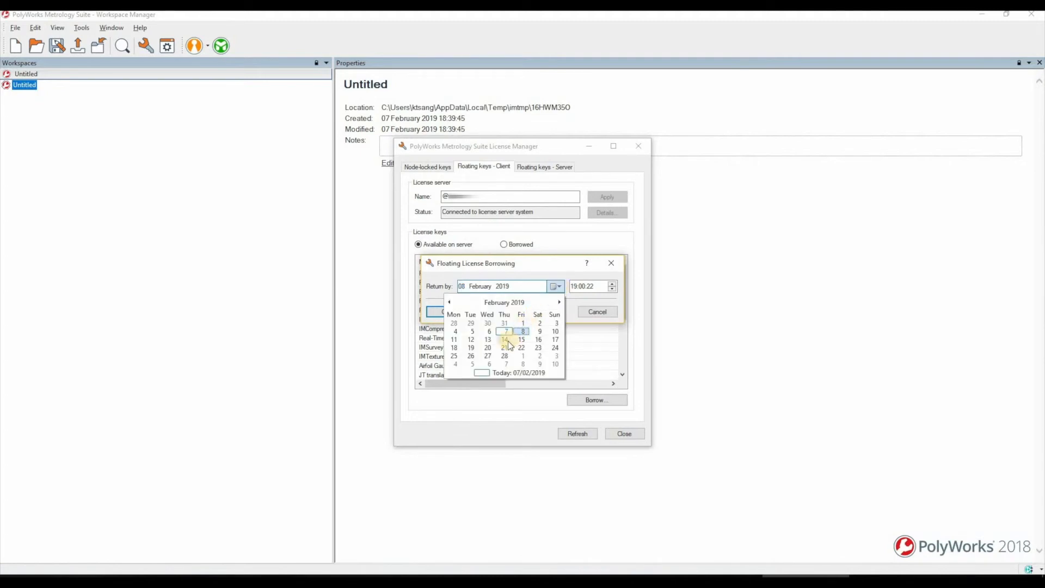
pyautogui.click(504, 339)
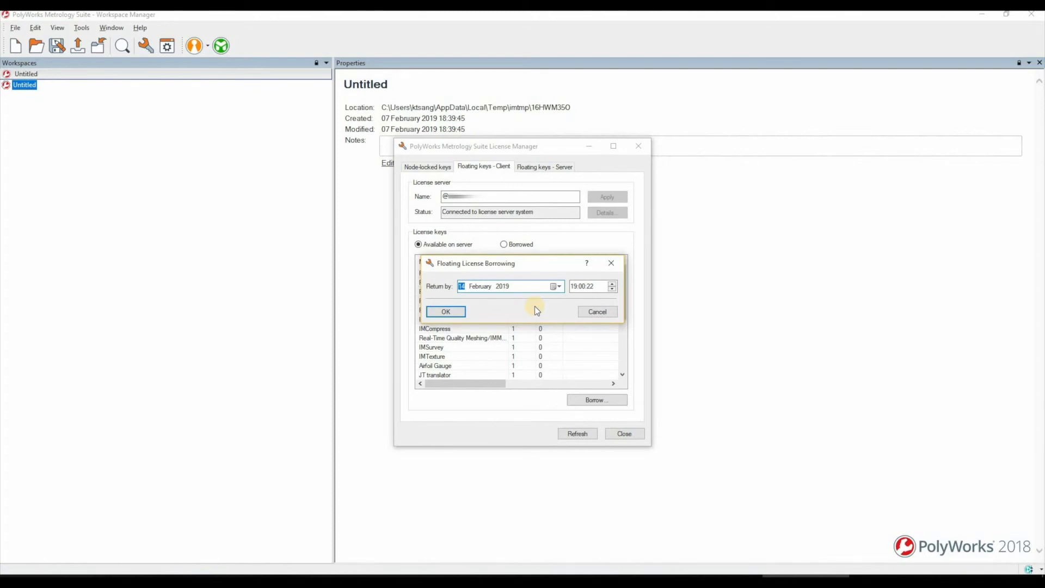
pyautogui.click(445, 311)
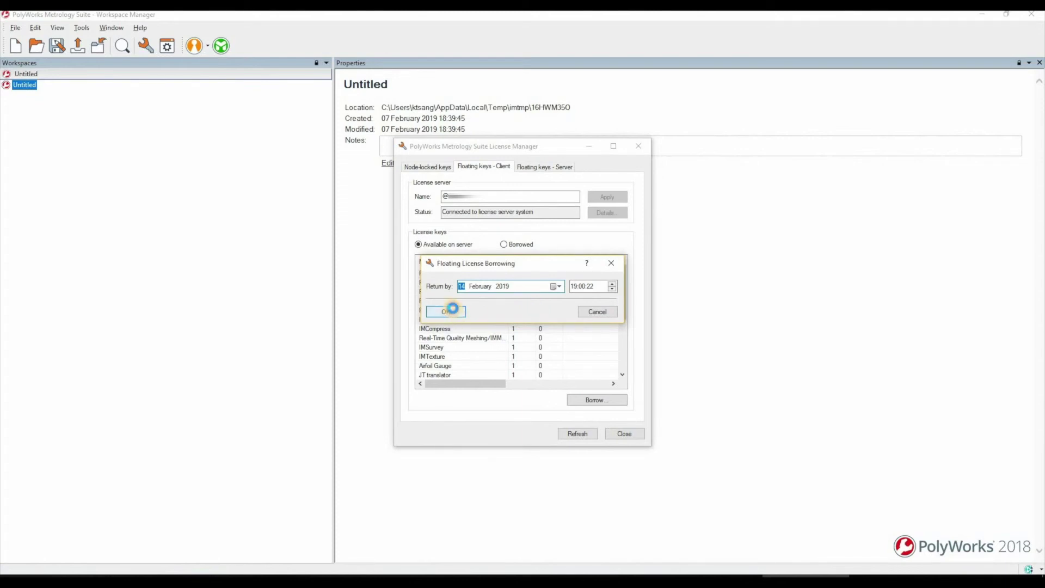
pyautogui.click(445, 312)
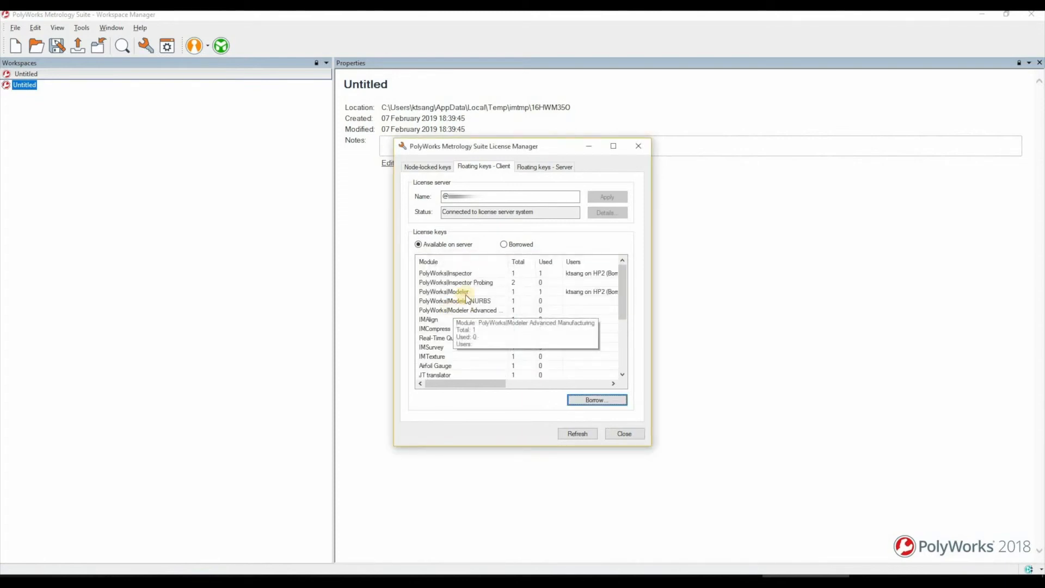
pyautogui.moveTo(484, 383)
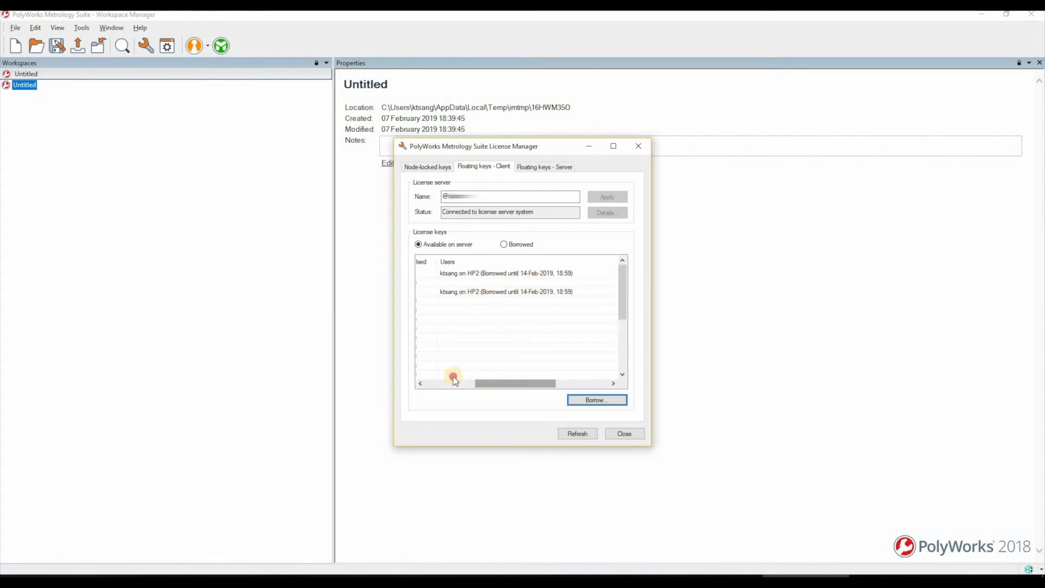
# Step: Confirm the keys are borrowed until 14-Feb-2019 18:59, then return to Node-locked keys
pyautogui.click(623, 433)
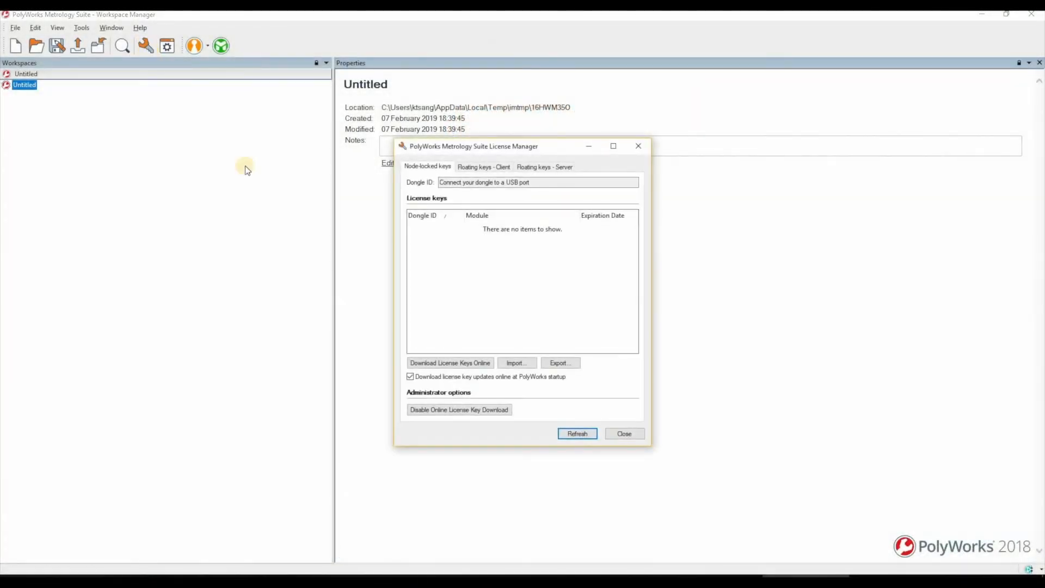
# Step: Return PolyWorks|Modeler from the Borrowed client list, then view keys available on server
pyautogui.click(483, 167)
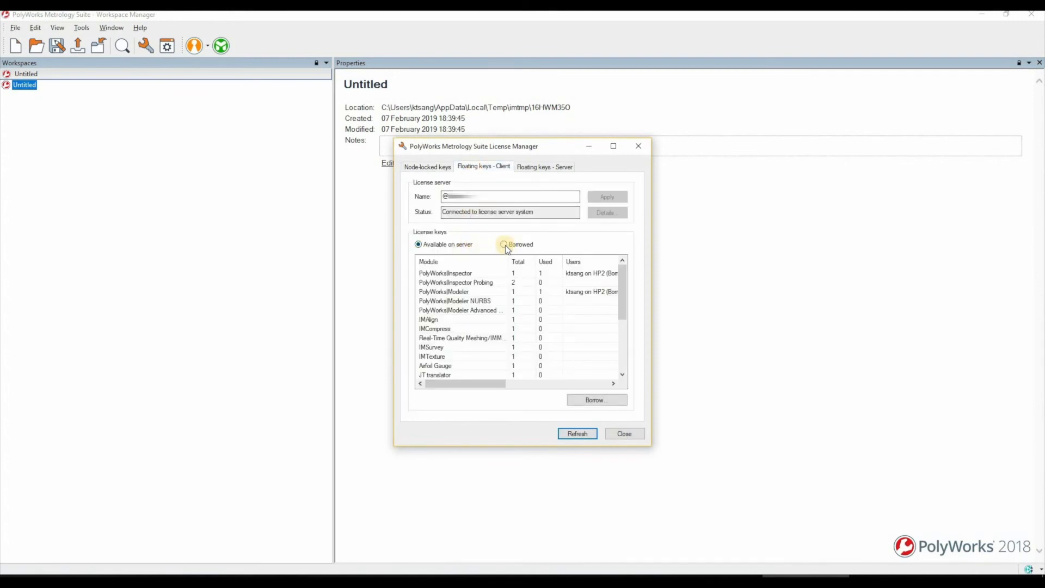
pyautogui.click(504, 244)
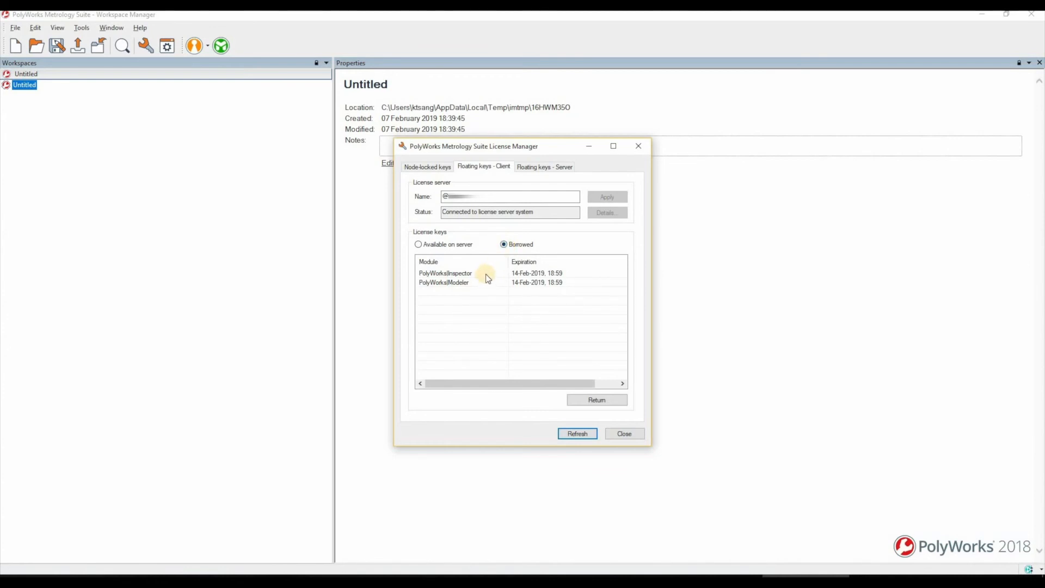
pyautogui.moveTo(482, 286)
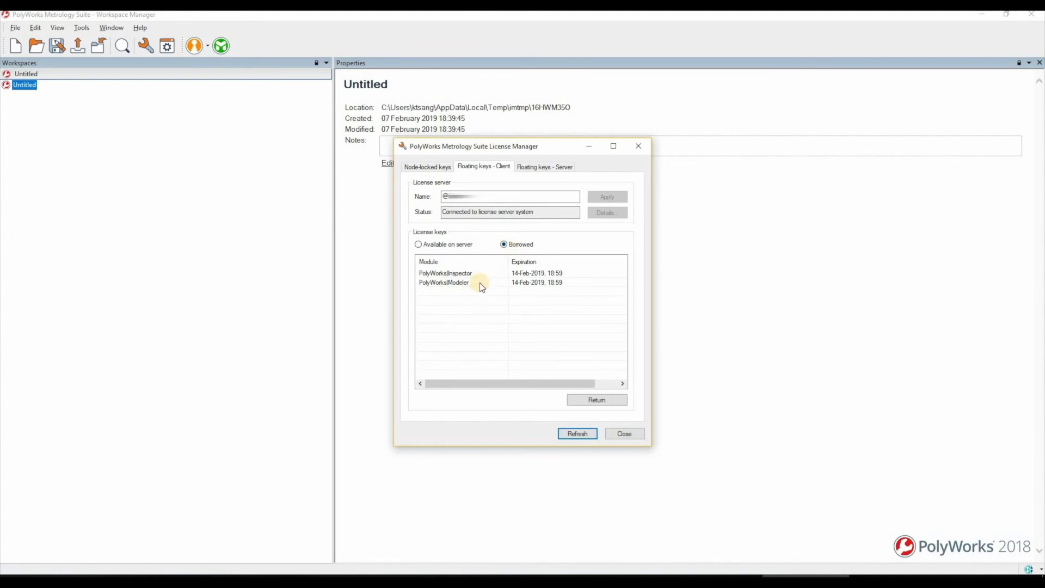
pyautogui.click(462, 282)
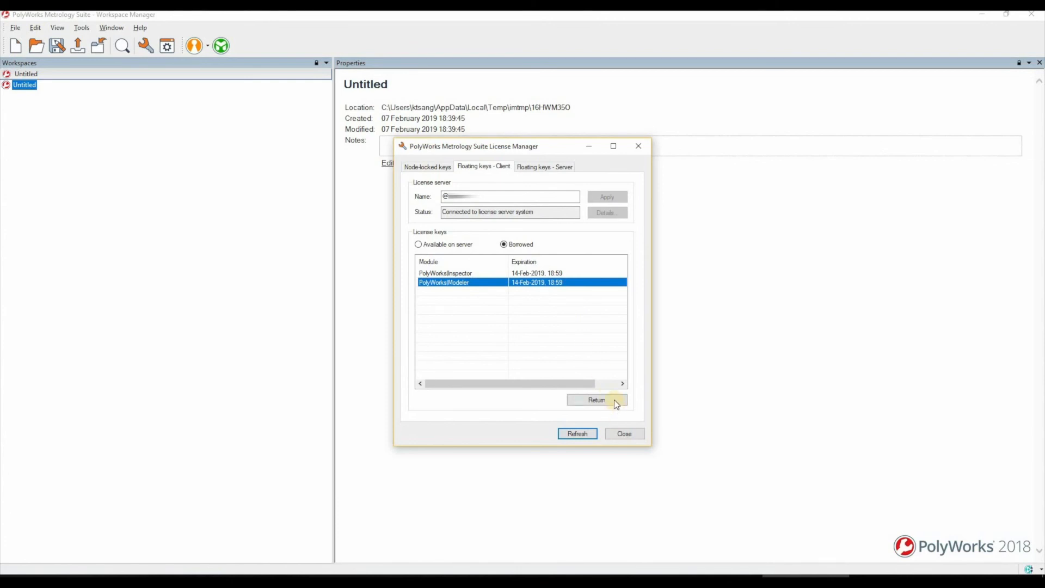
pyautogui.click(596, 399)
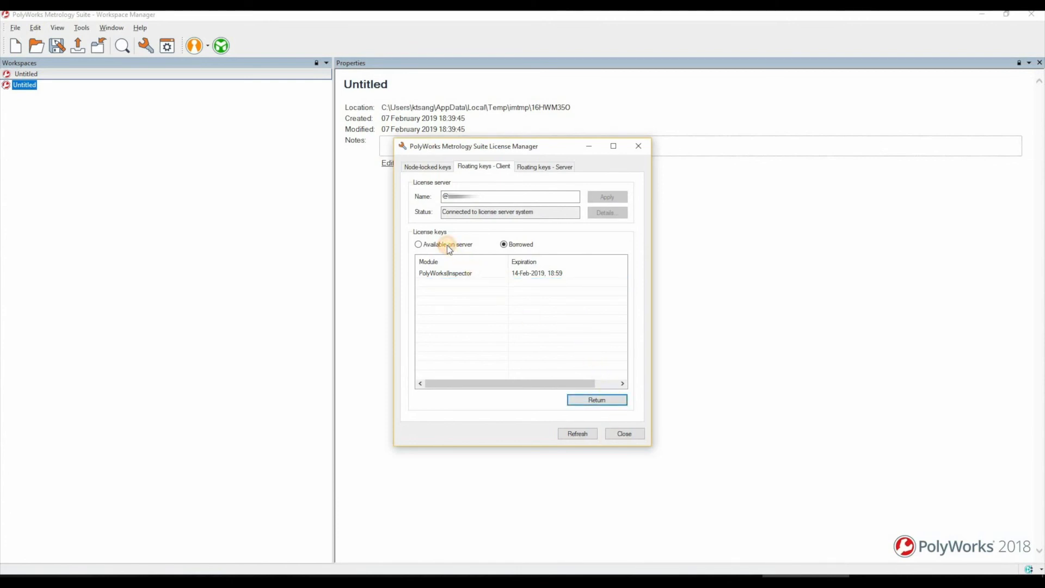
pyautogui.click(418, 244)
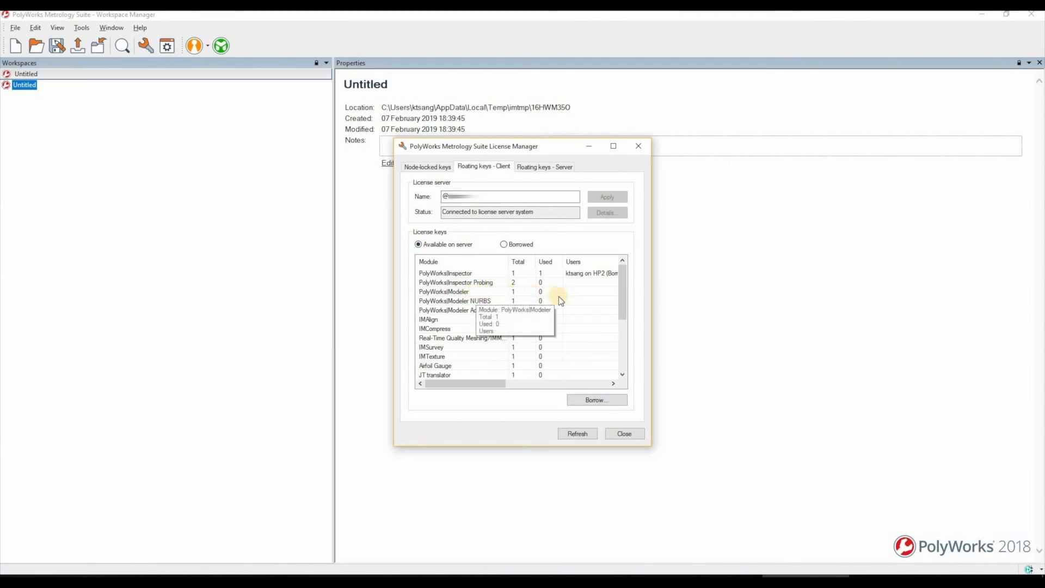
pyautogui.moveTo(568, 297)
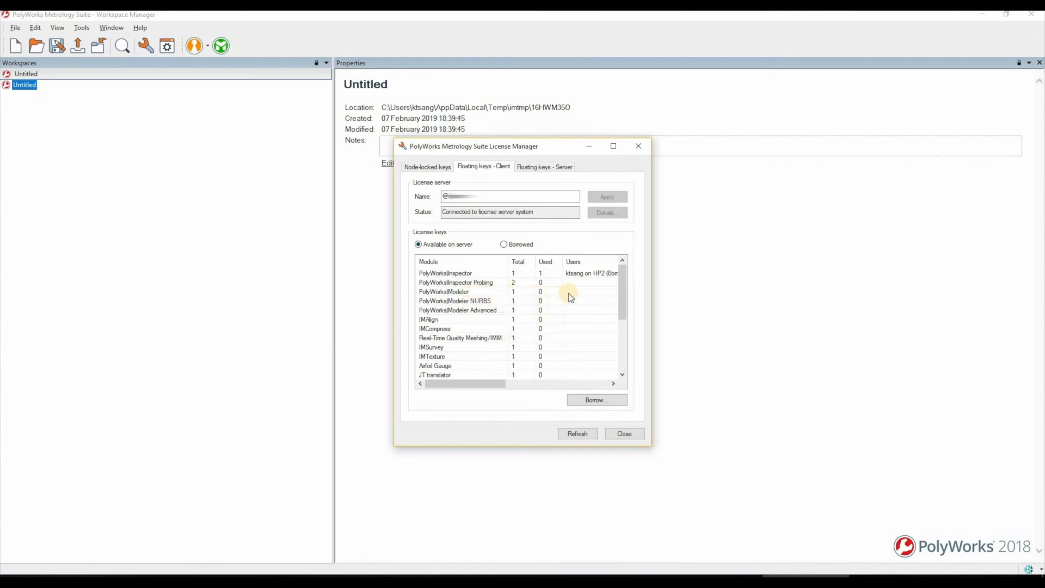